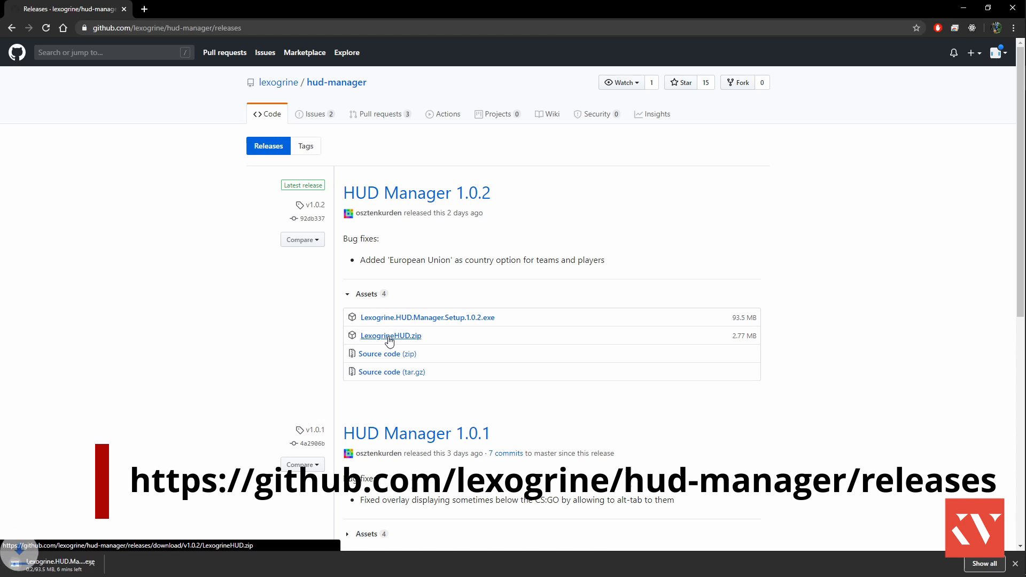
# Download the LexogrineHUD.zip package from the HUD Manager 1.0.2 release assets.
pyautogui.click(391, 336)
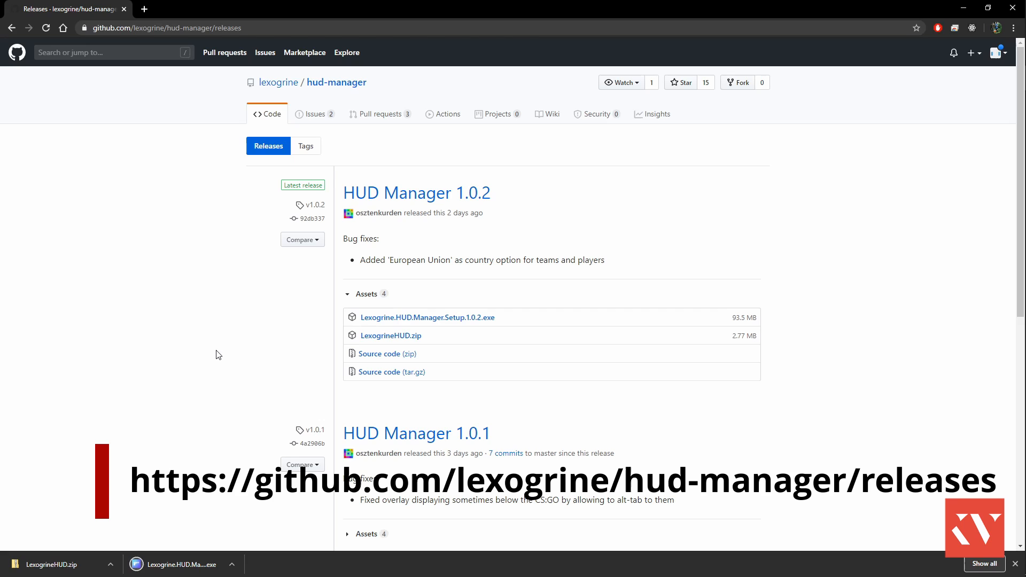
pyautogui.moveTo(295, 383)
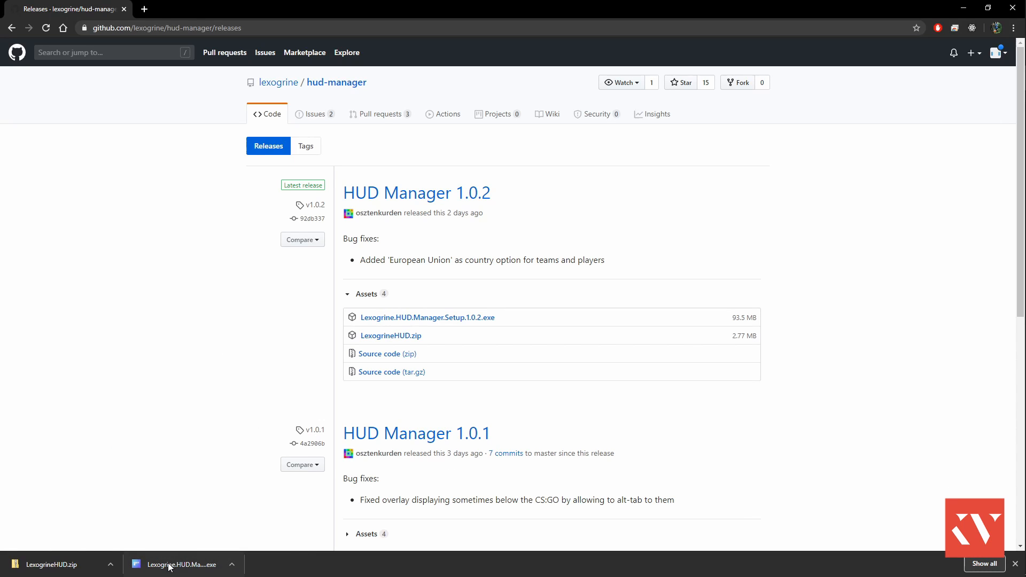
# Run the downloaded HUD Manager installer and accept the license to install.
pyautogui.click(182, 564)
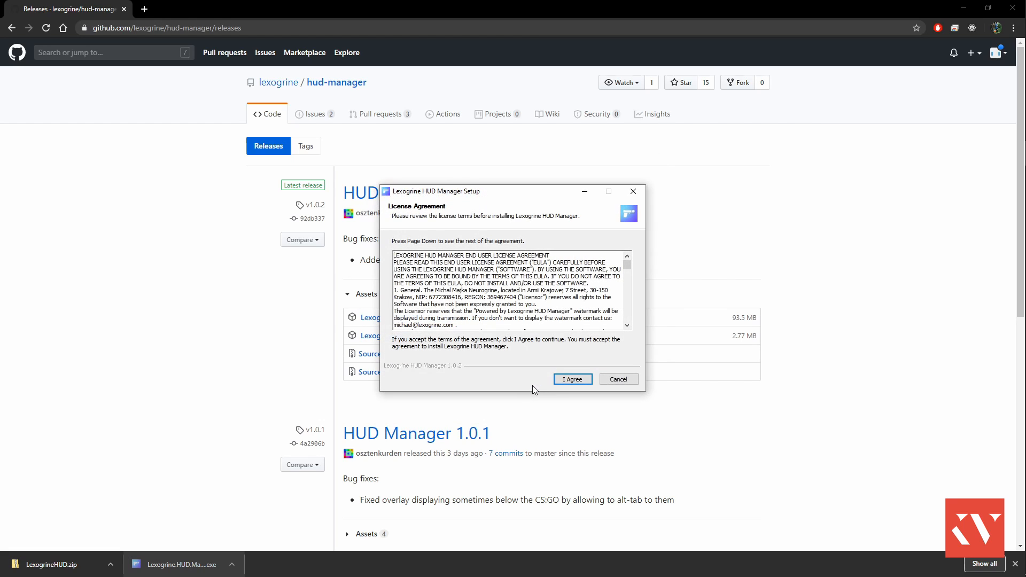
pyautogui.click(571, 379)
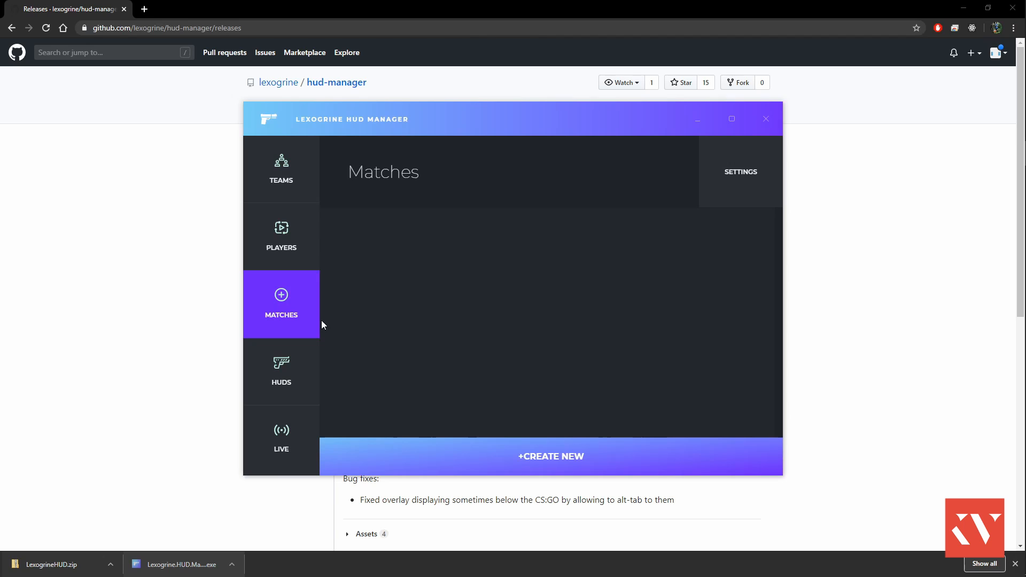
pyautogui.moveTo(196, 300)
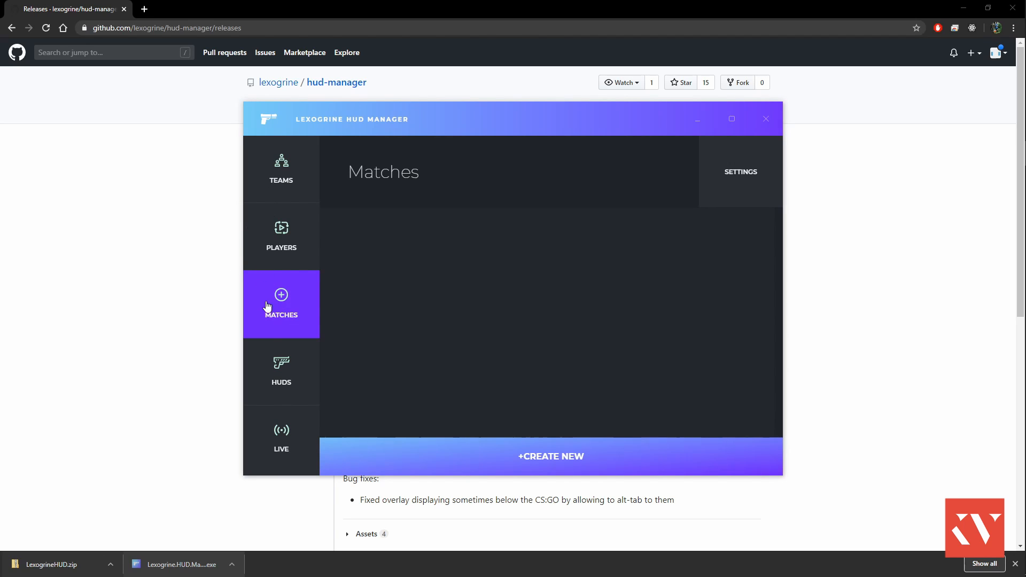
# Browse the Teams, Players, Matches, HUDs and Live pages, ending on HUDs.
pyautogui.click(281, 170)
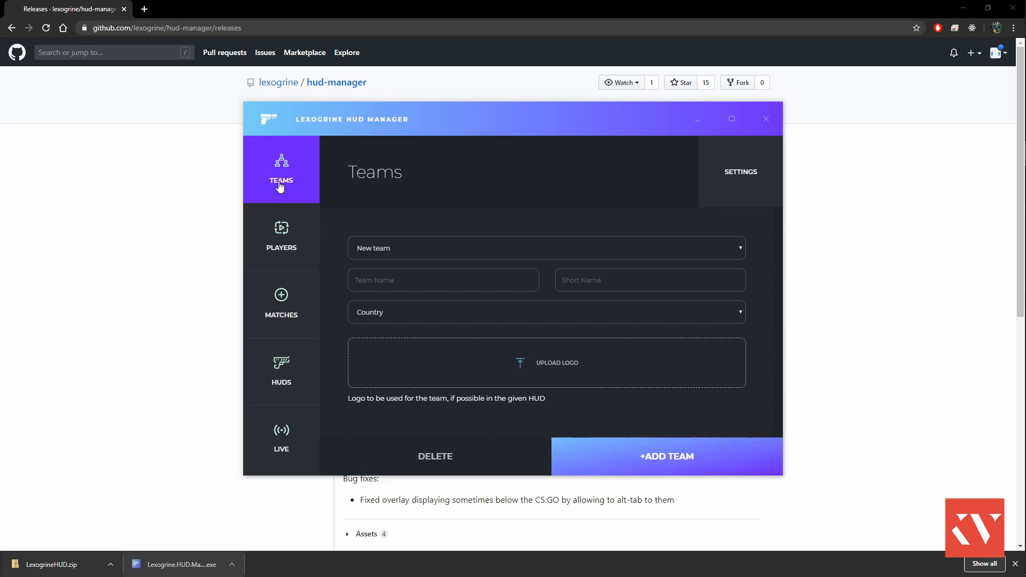
pyautogui.click(281, 238)
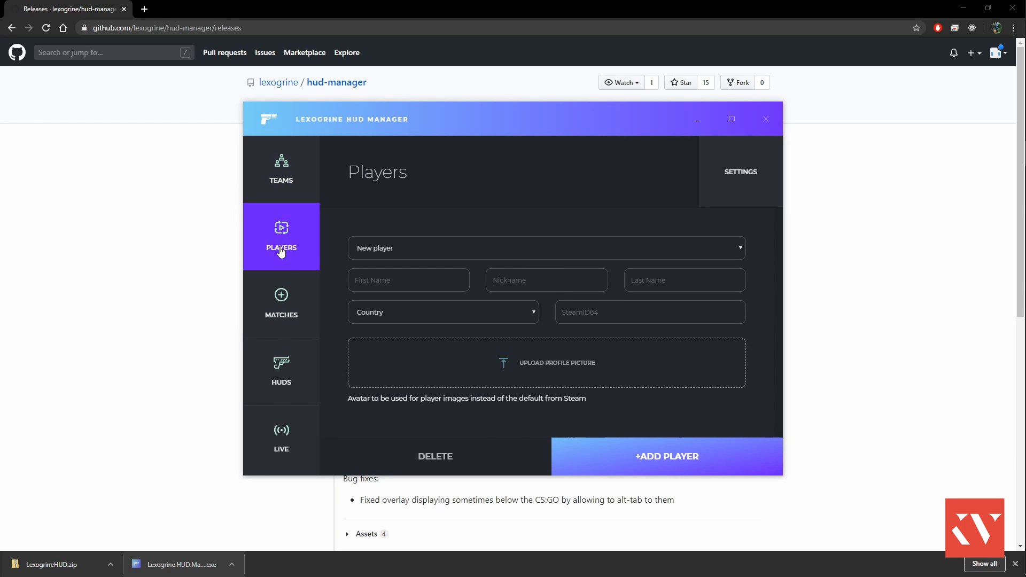
pyautogui.moveTo(281, 316)
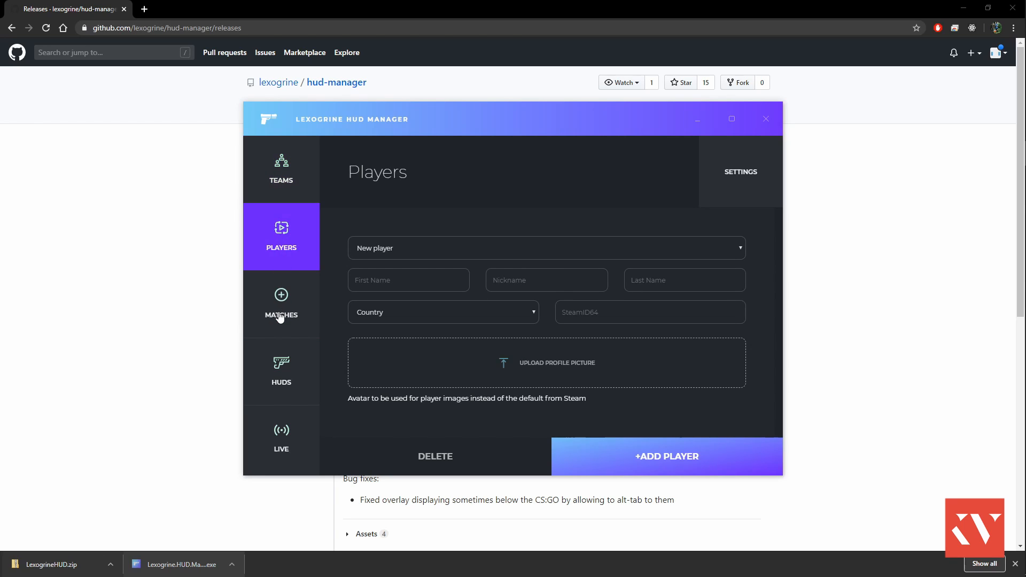
pyautogui.click(281, 305)
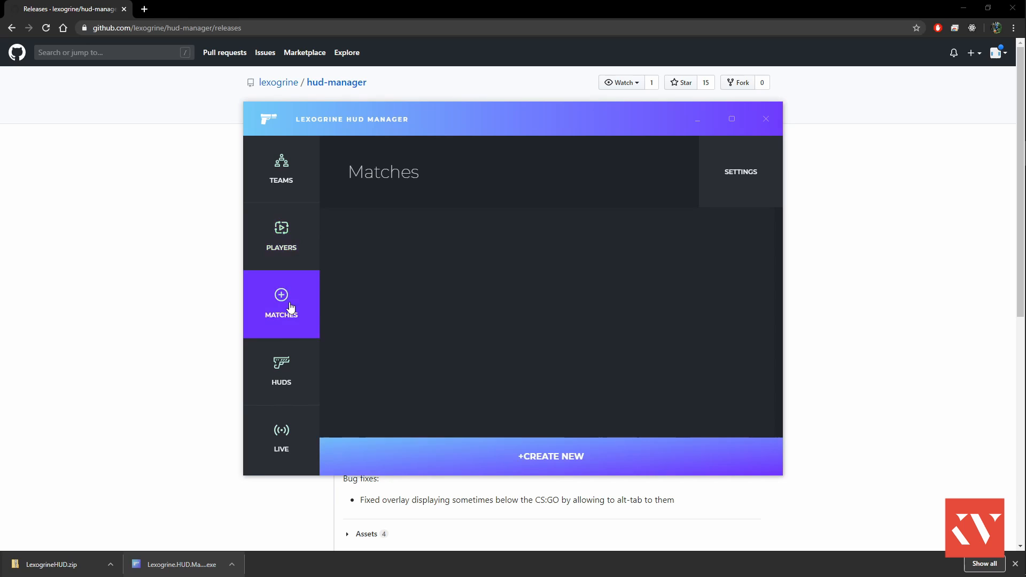
pyautogui.moveTo(295, 376)
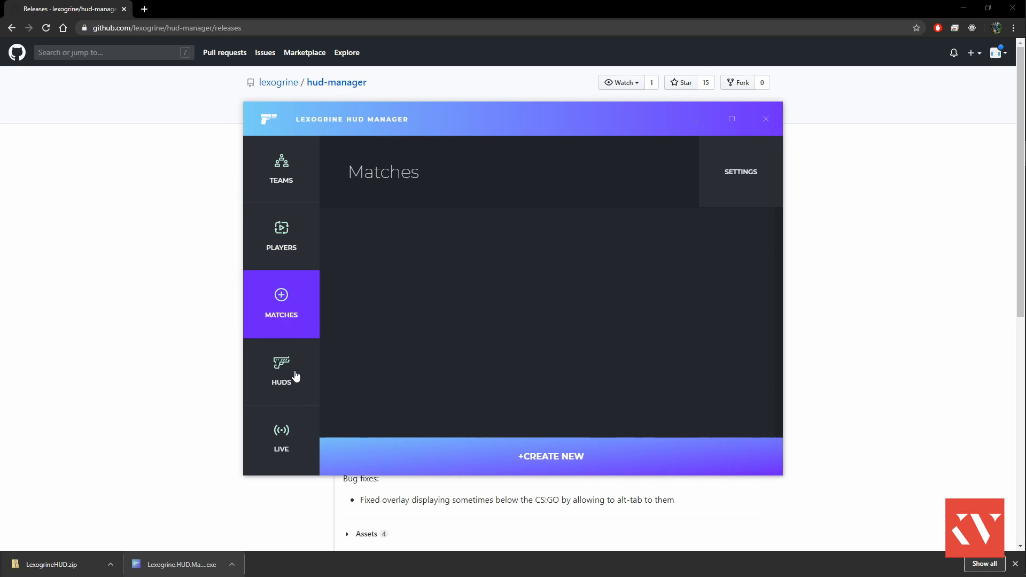
pyautogui.click(281, 373)
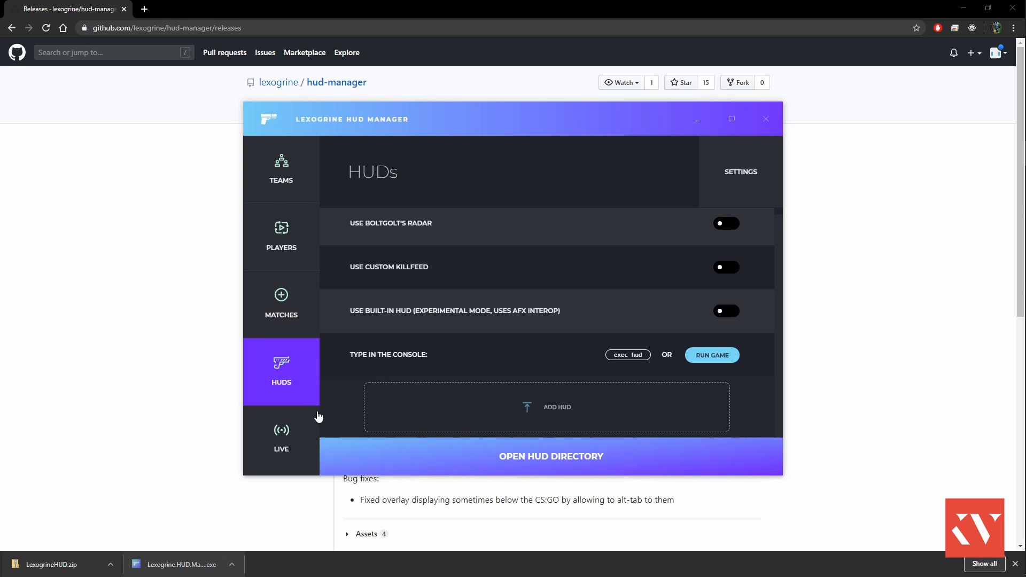
pyautogui.click(281, 438)
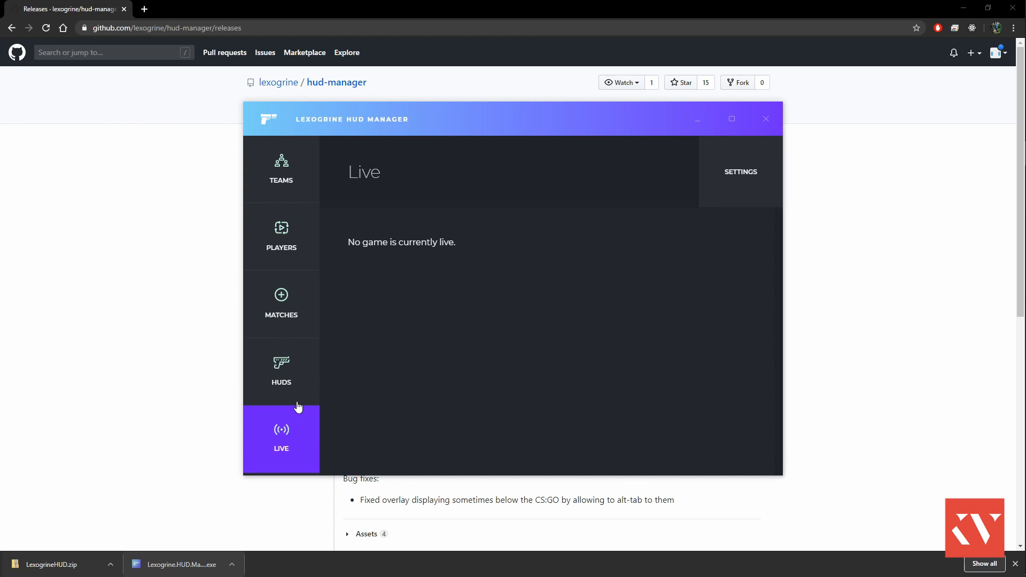
pyautogui.click(281, 371)
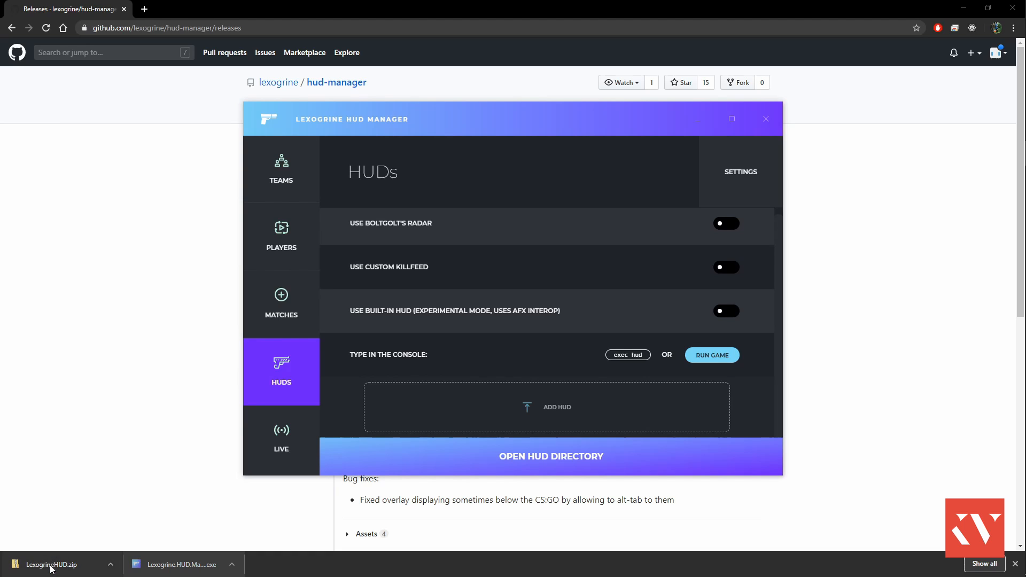
pyautogui.moveTo(111, 509)
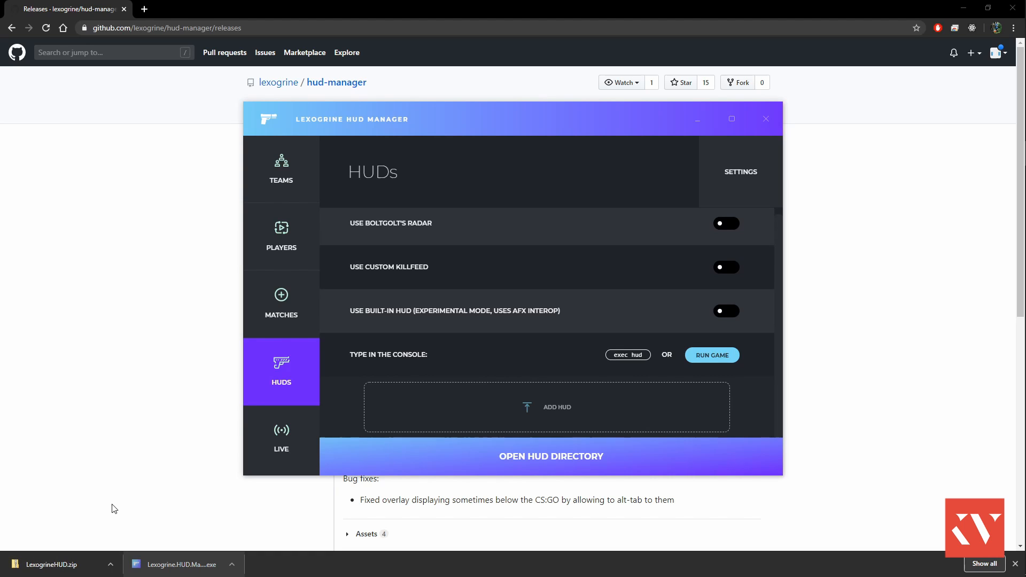
pyautogui.moveTo(243, 490)
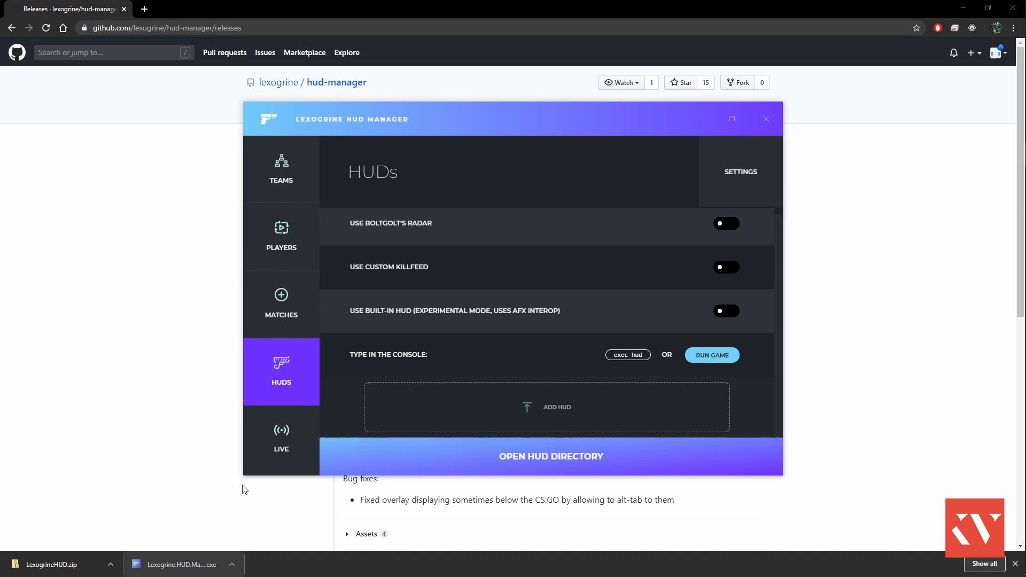
# Review the Settings page's Steam API key, port 1349 and HLAE path fields.
pyautogui.click(740, 171)
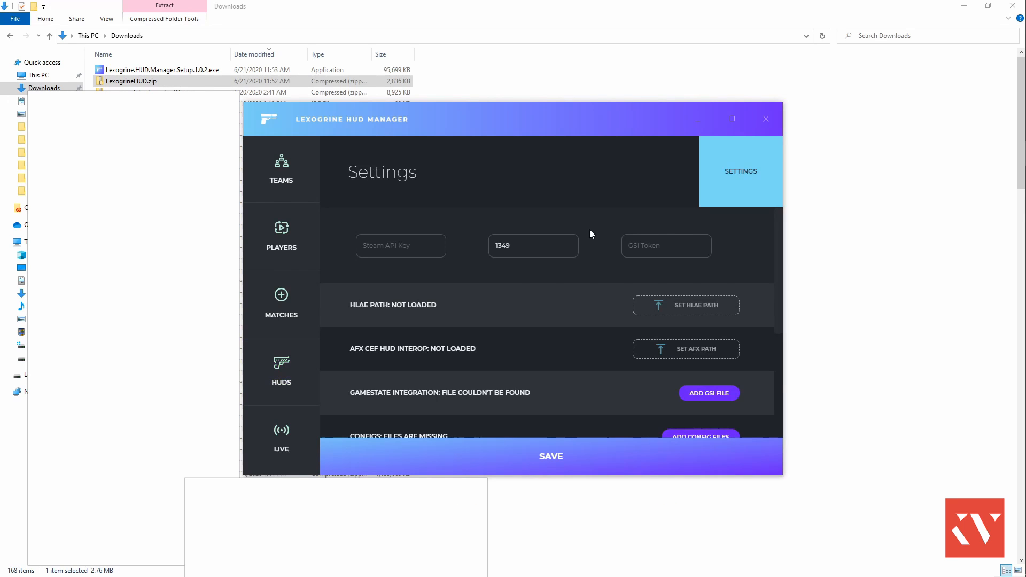
pyautogui.click(526, 250)
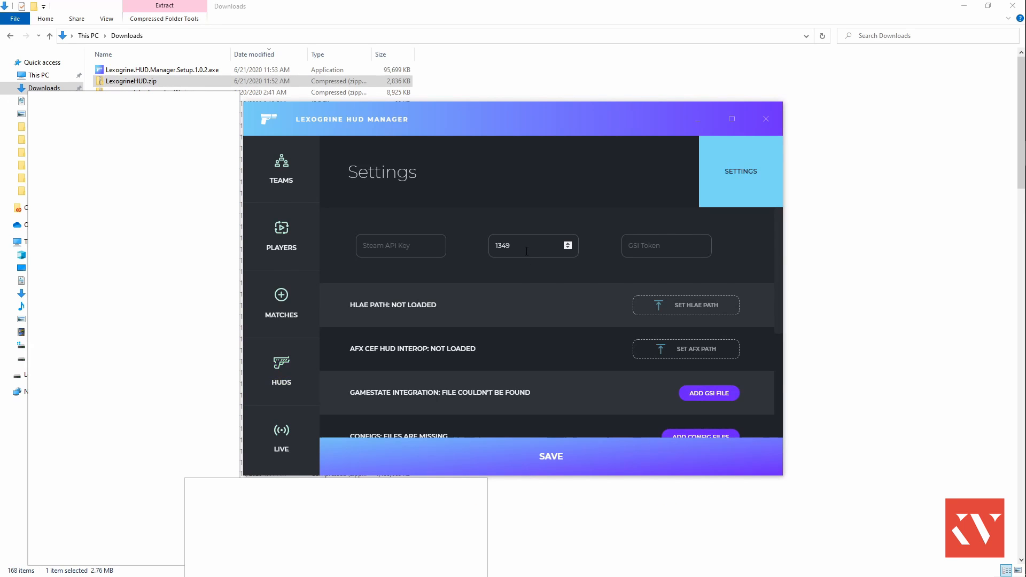
pyautogui.moveTo(474, 327)
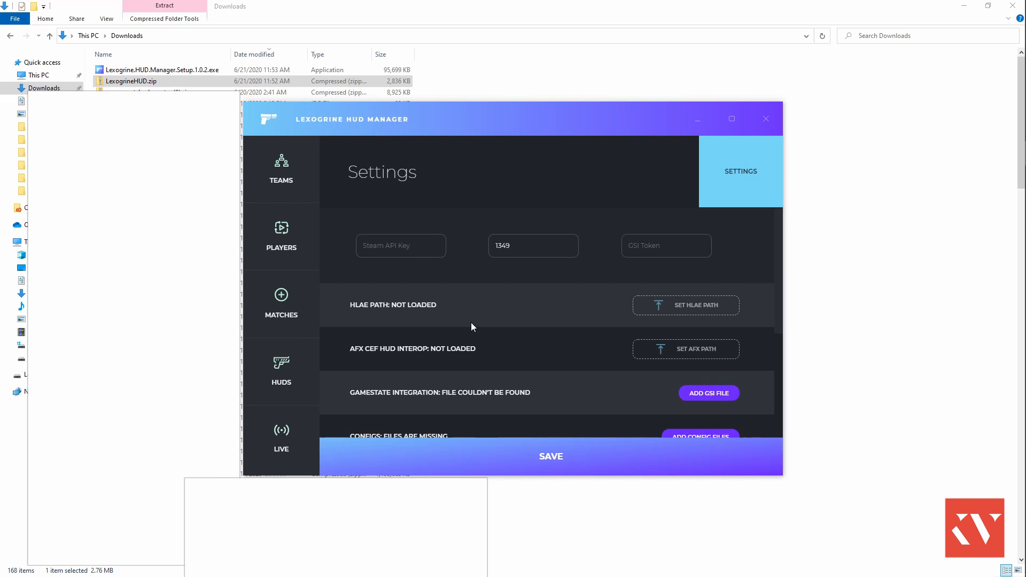
pyautogui.scroll(-3)
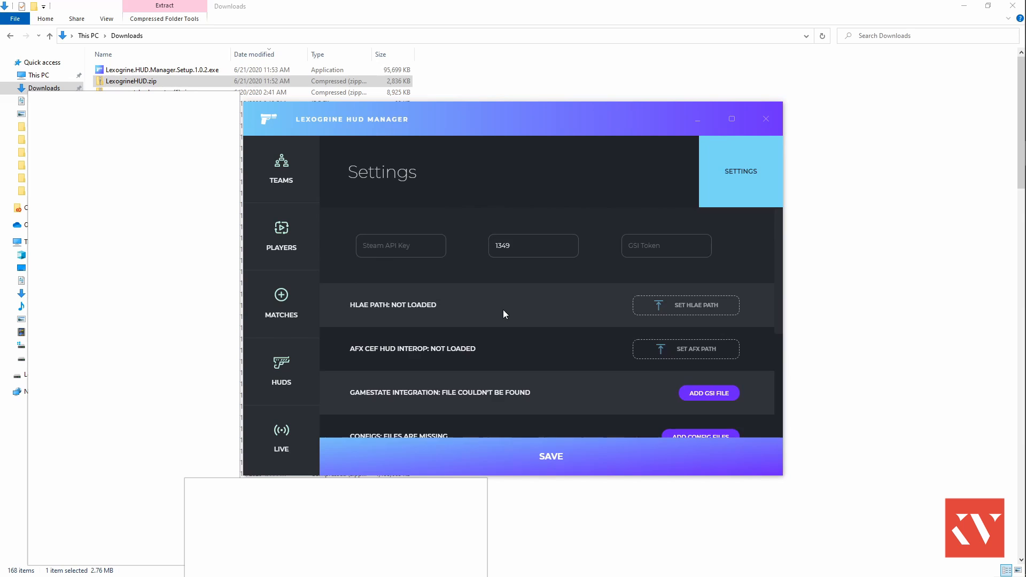
pyautogui.click(401, 245)
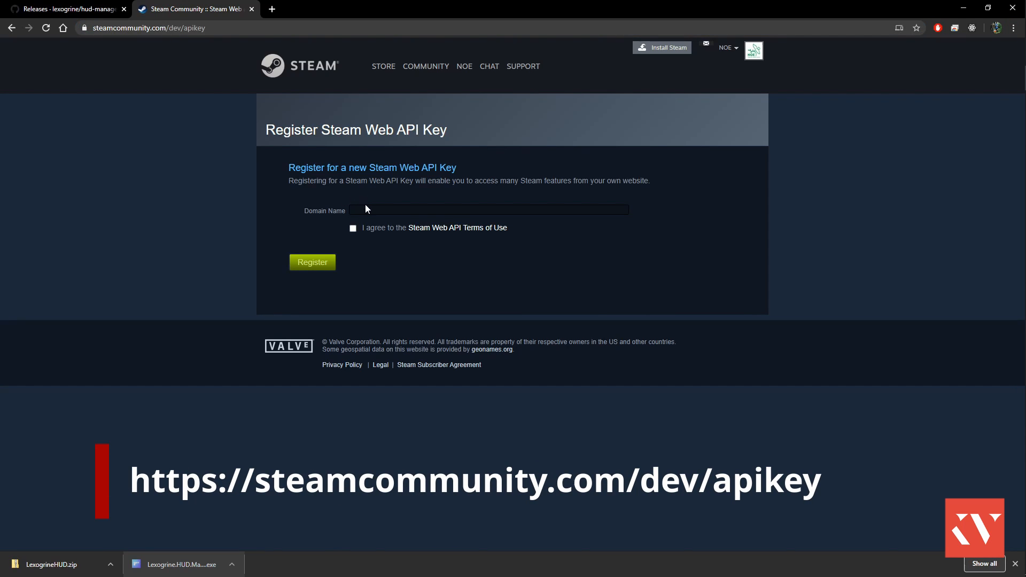
# Register a Steam Web API key under domain name CSGO HUD and copy the key.
pyautogui.write('CSG')
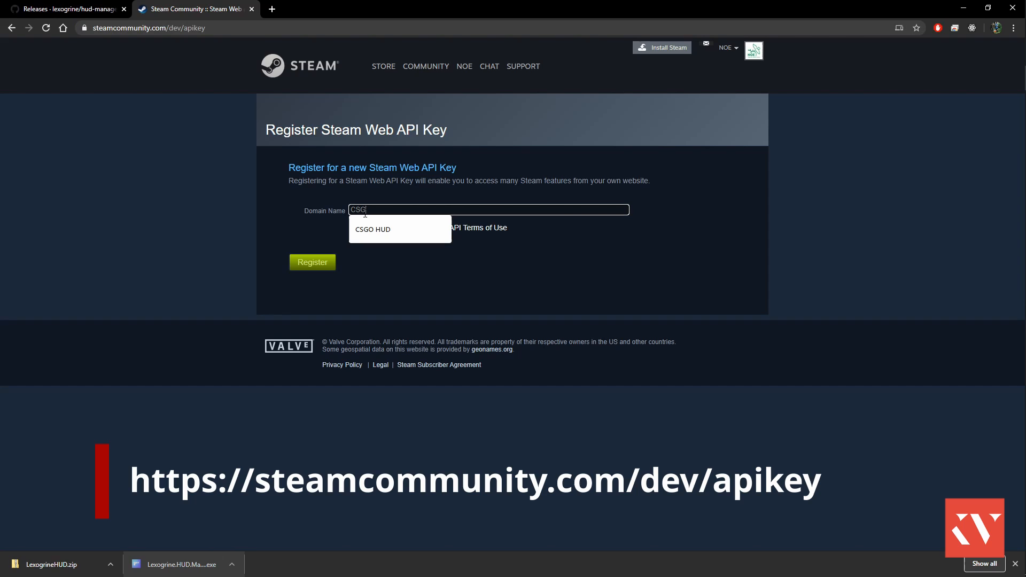
pyautogui.click(372, 229)
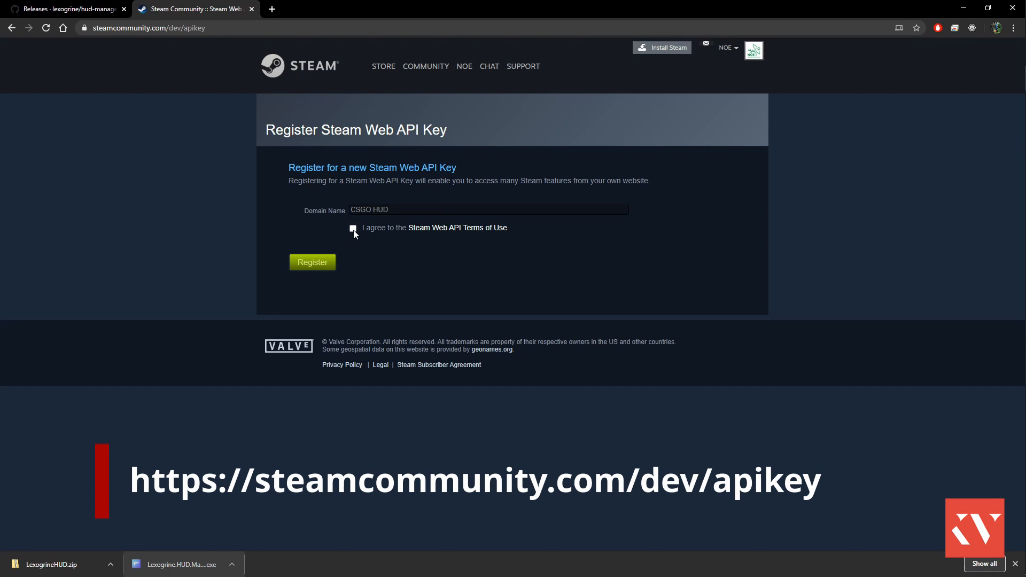
pyautogui.click(312, 263)
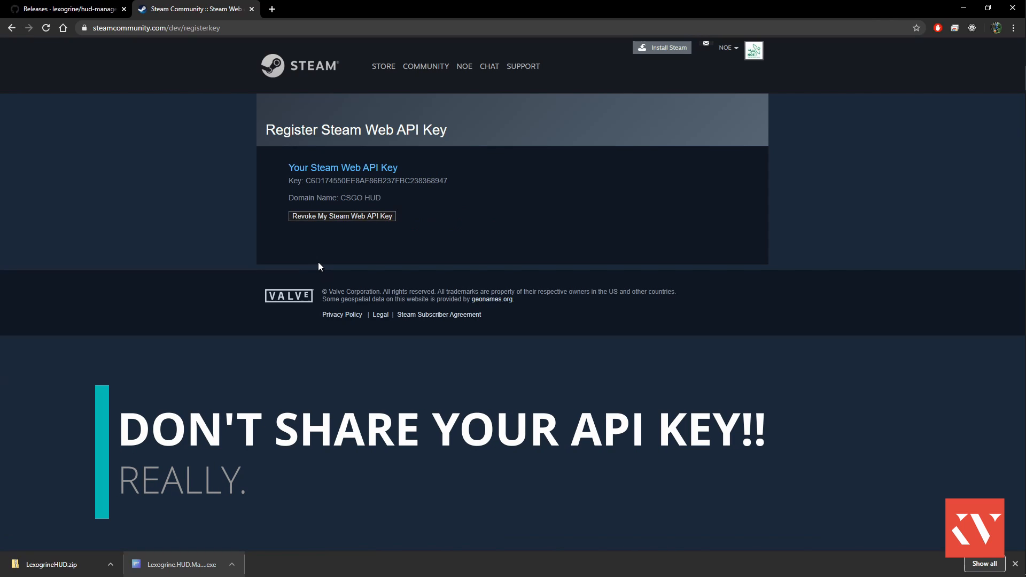
pyautogui.moveTo(302, 181); pyautogui.dragTo(411, 180)
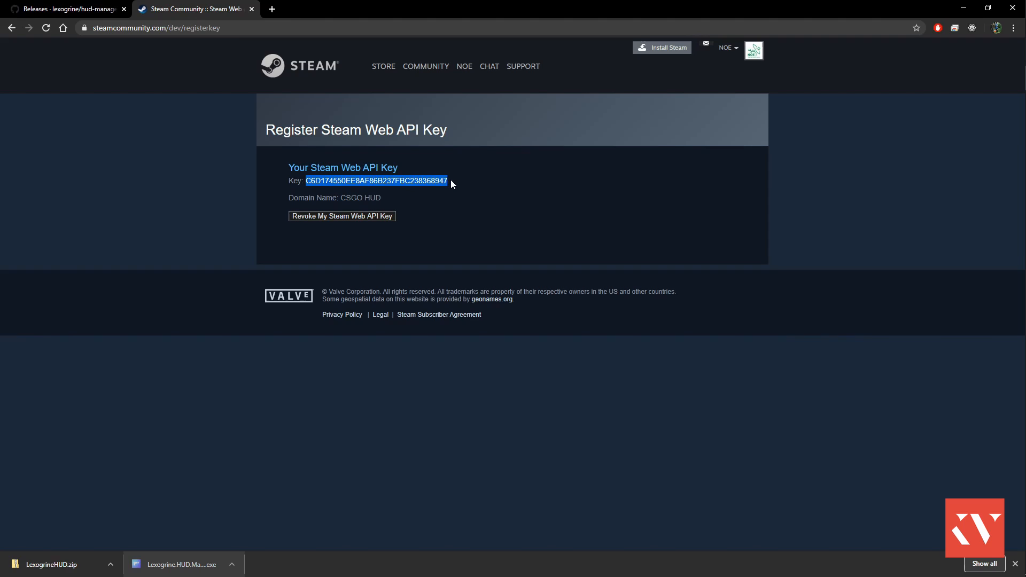
pyautogui.press('alt+tab')
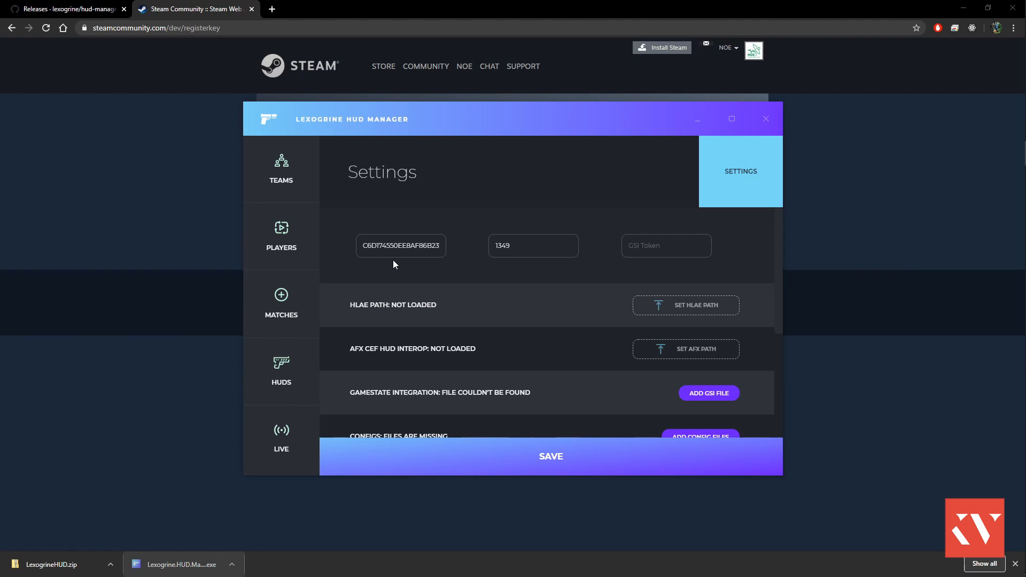
pyautogui.moveTo(539, 290)
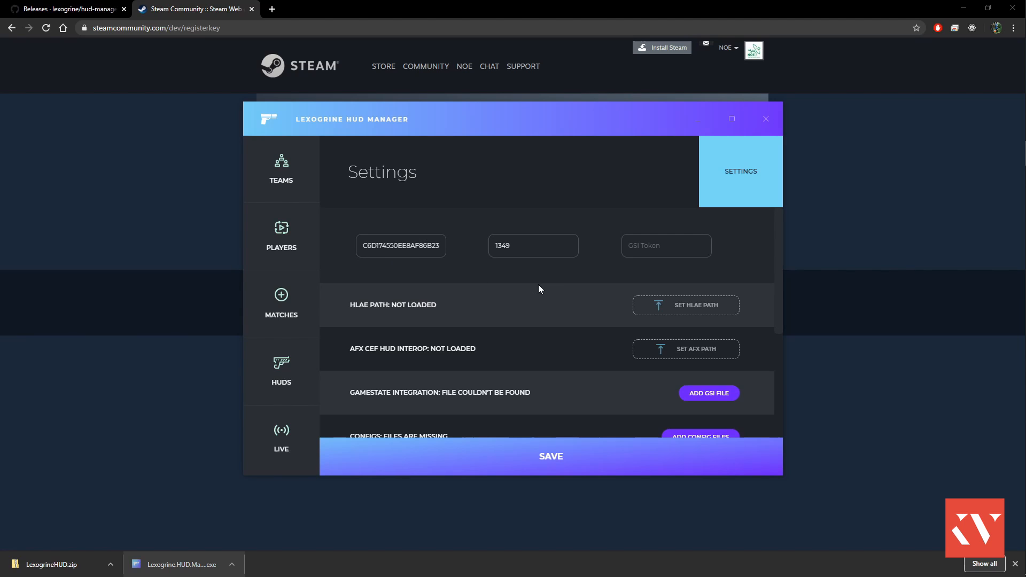
pyautogui.moveTo(622, 303)
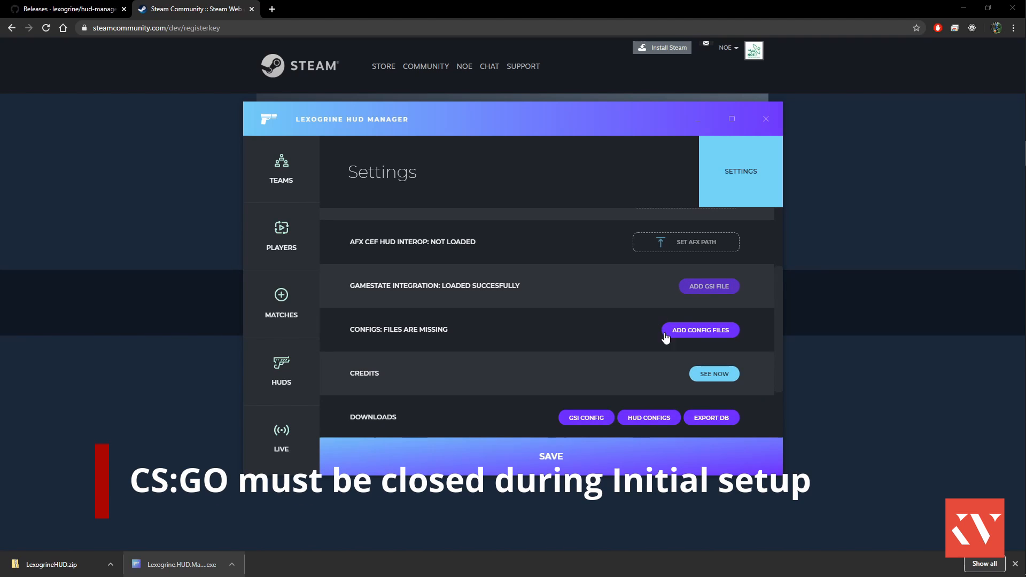
# Add the missing config files so Configs reports Loaded Successfully.
pyautogui.click(699, 329)
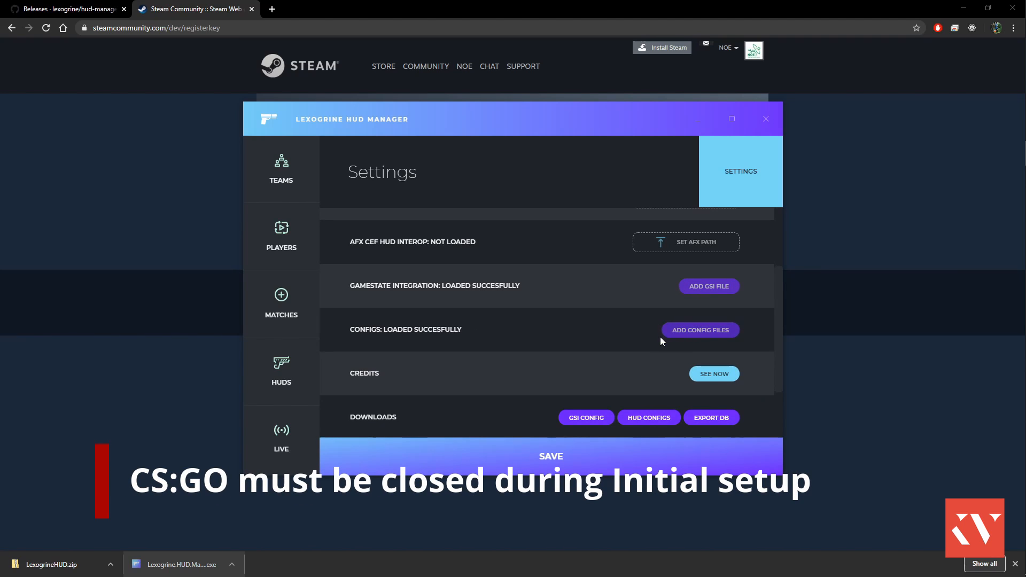
pyautogui.scroll(-3)
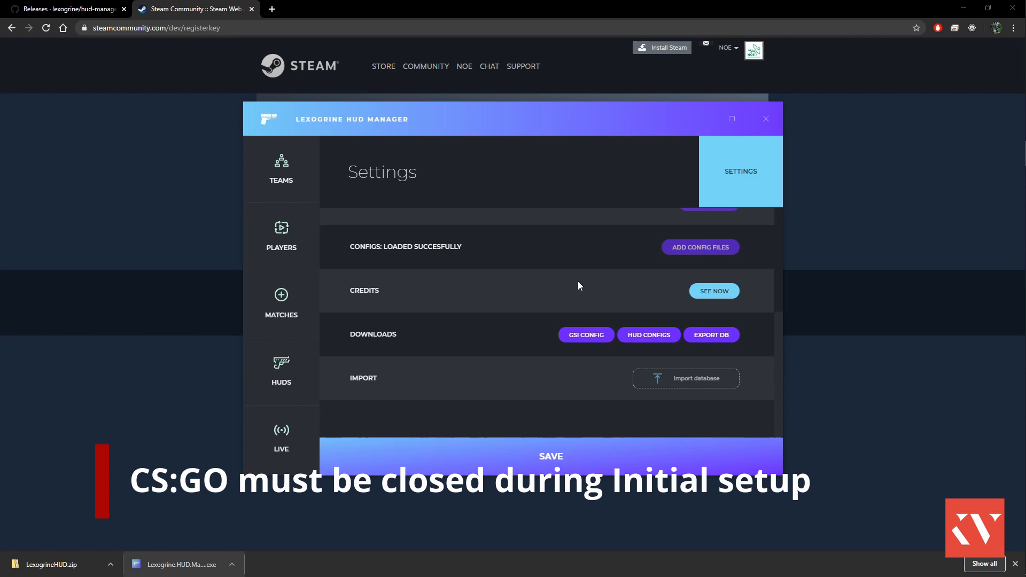
pyautogui.moveTo(575, 286)
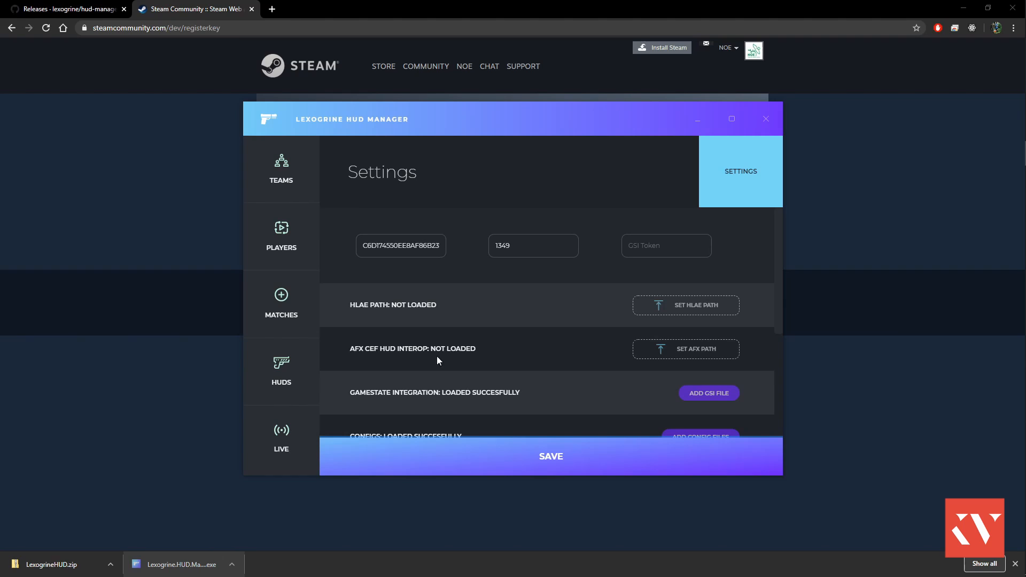
pyautogui.moveTo(392, 375)
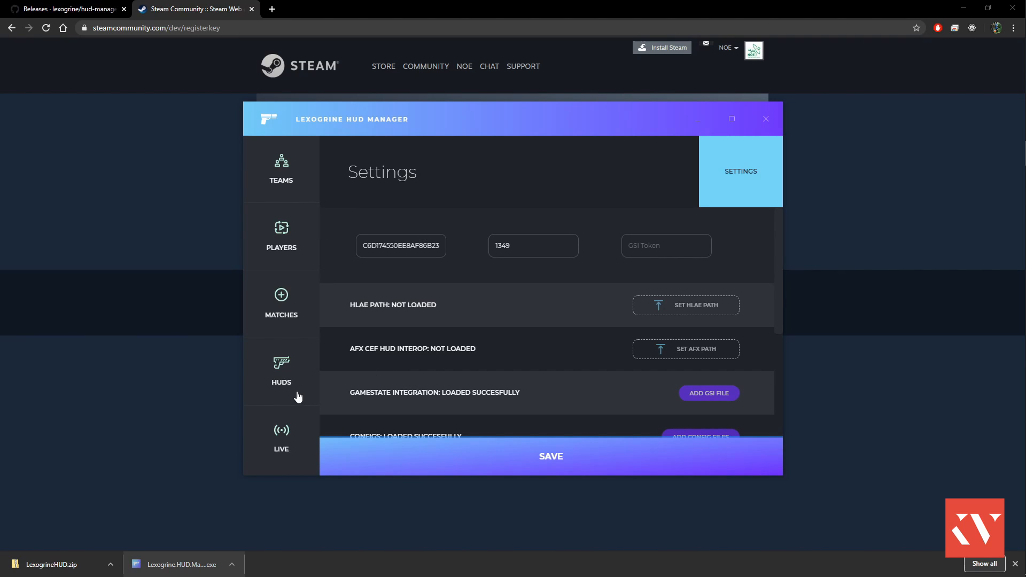
pyautogui.moveTo(389, 346)
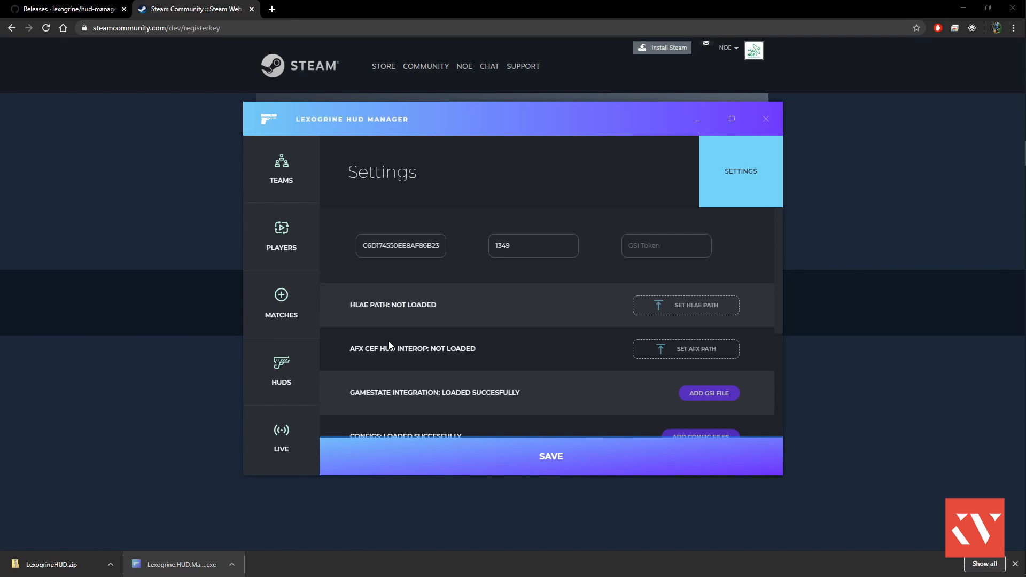
pyautogui.moveTo(378, 337)
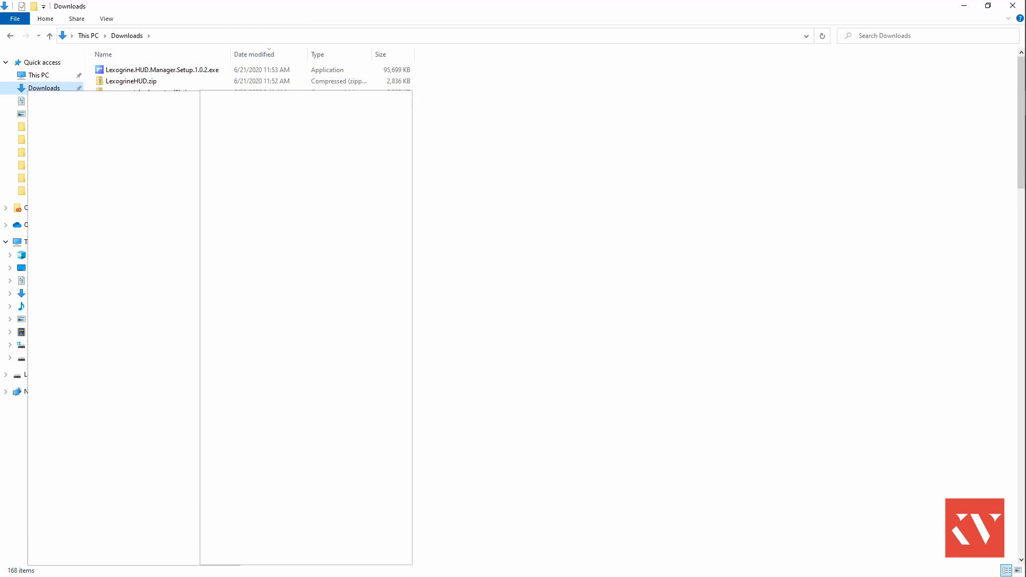
# Upload LexogrineHUD.zip as a HUD and enable Boltgolt's radar.
pyautogui.click(131, 81)
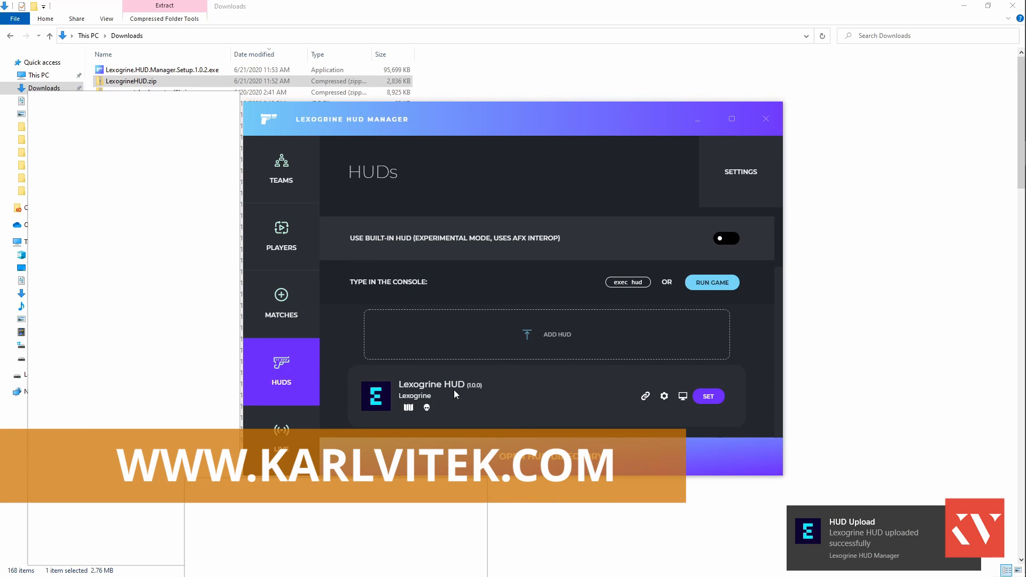
pyautogui.moveTo(505, 389)
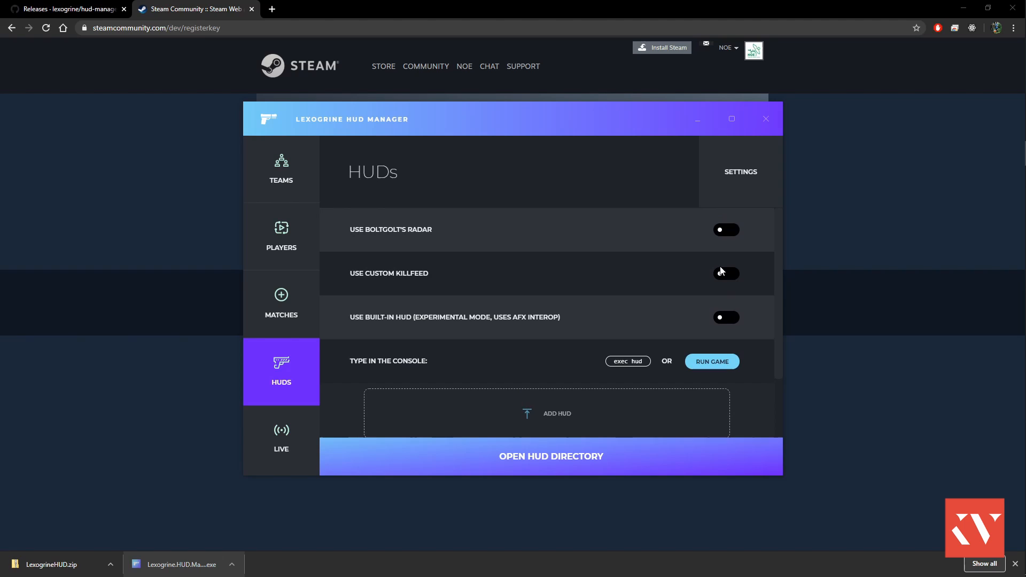
pyautogui.click(726, 230)
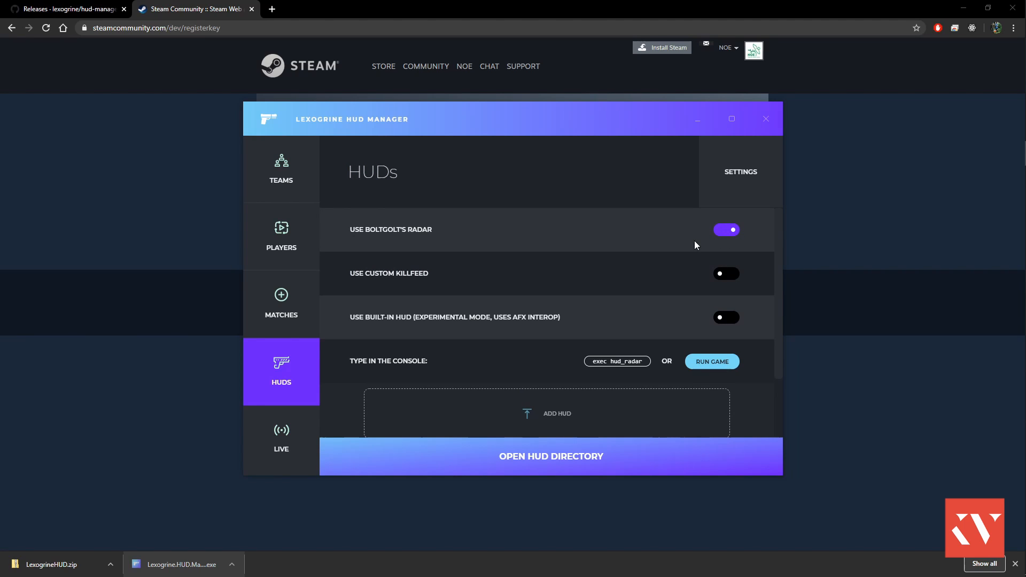
pyautogui.moveTo(695, 266)
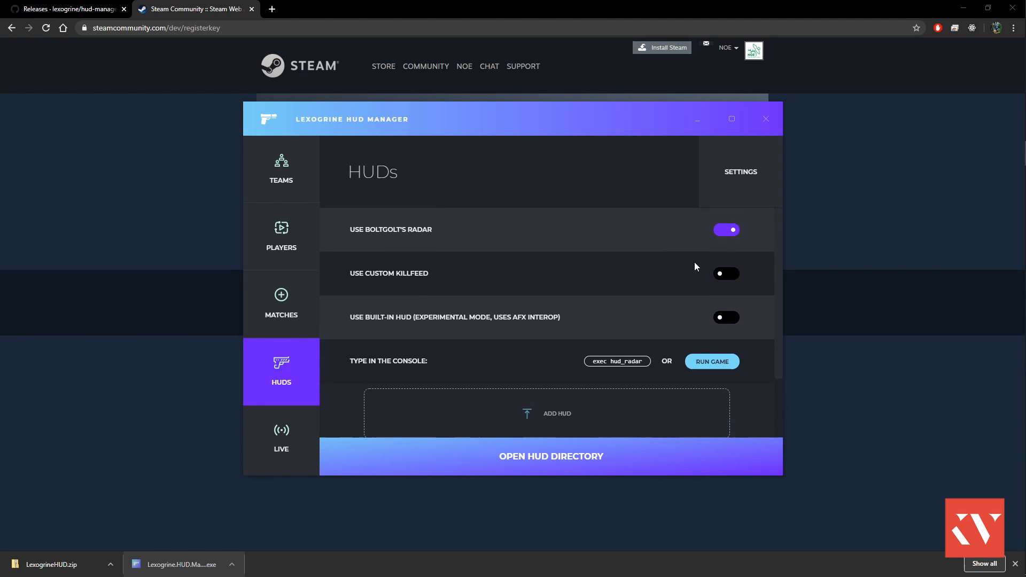
pyautogui.moveTo(743, 279)
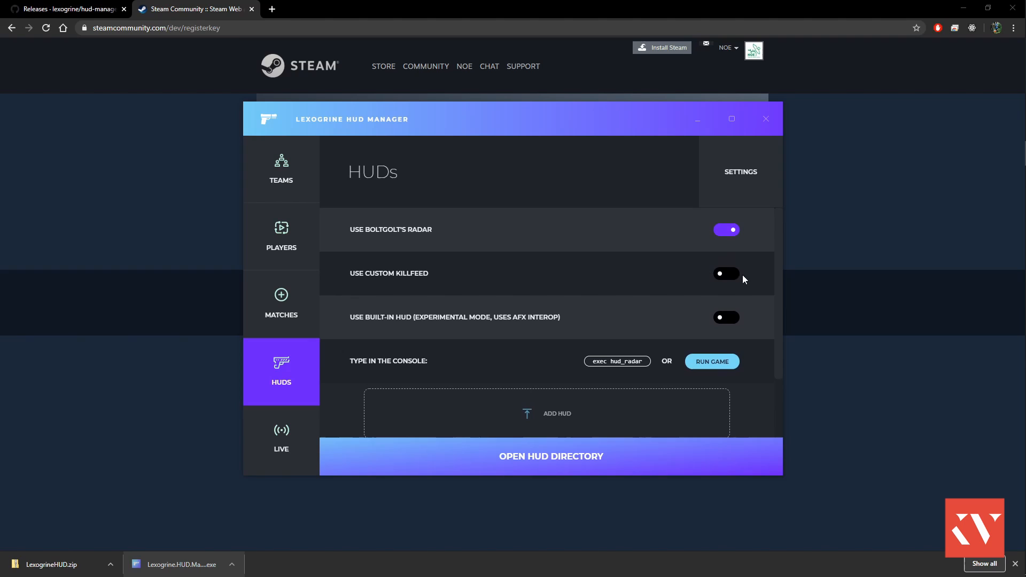
pyautogui.click(726, 273)
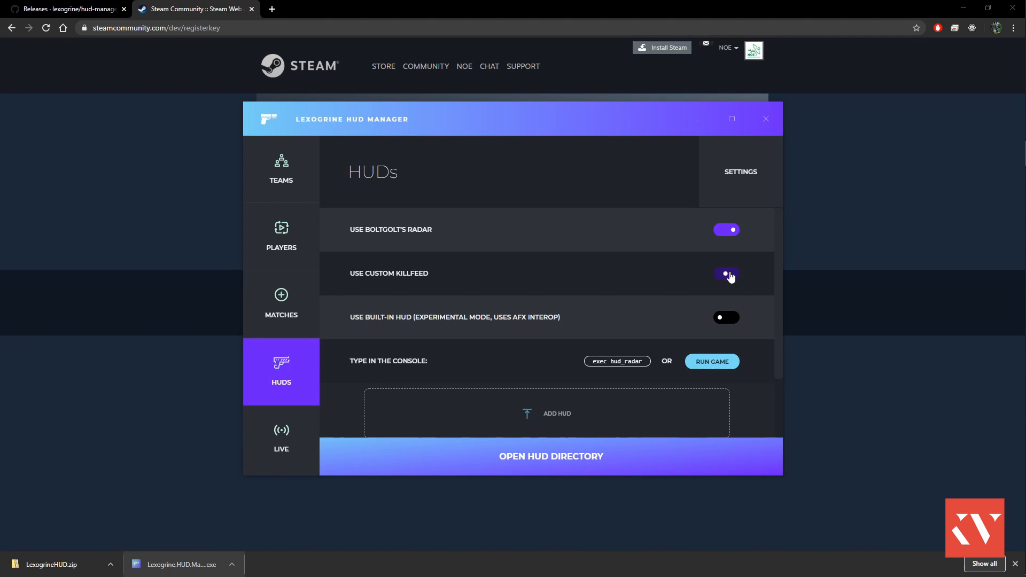
pyautogui.click(726, 273)
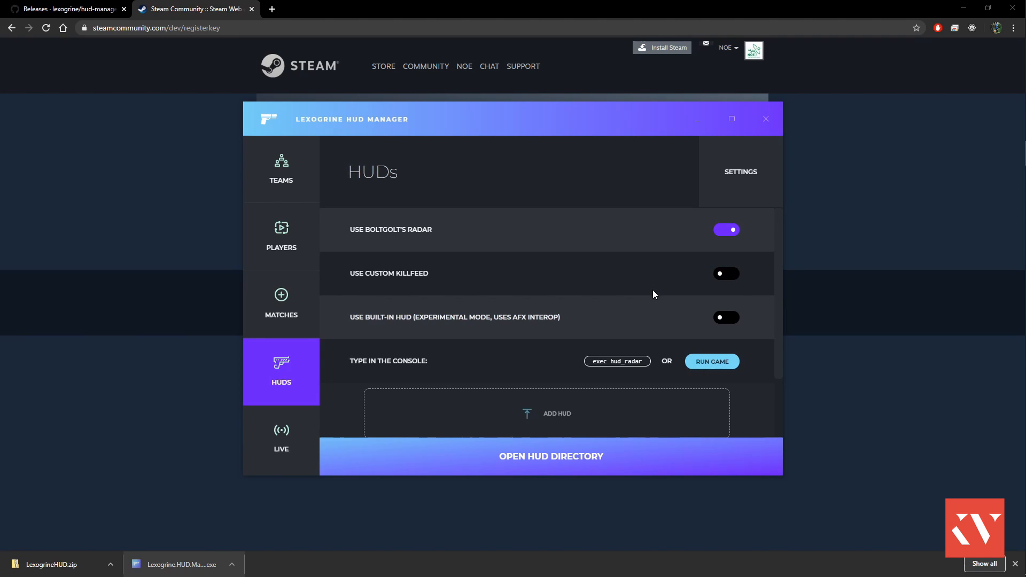
pyautogui.click(726, 318)
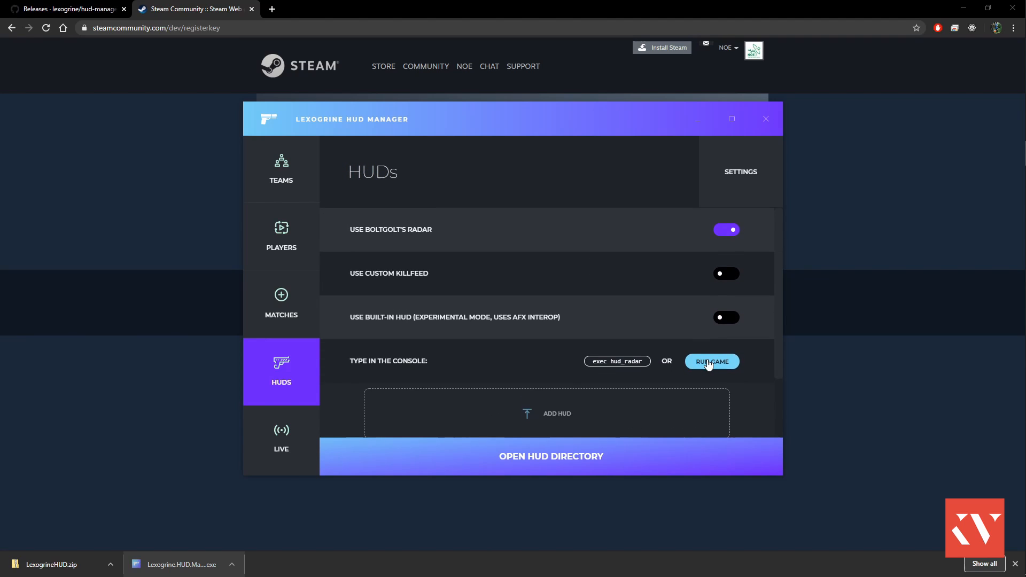
pyautogui.moveTo(663, 327)
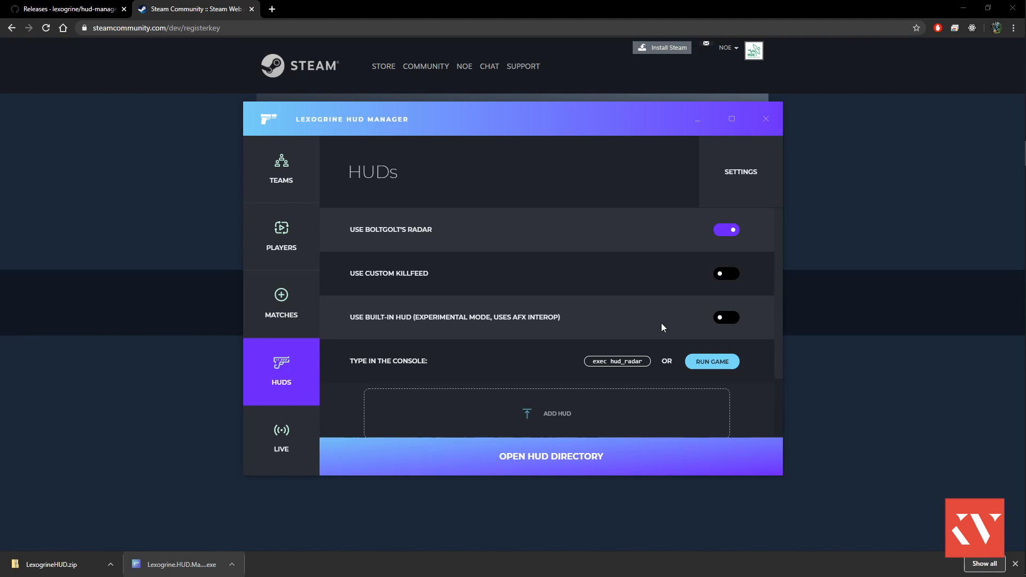
pyautogui.click(712, 362)
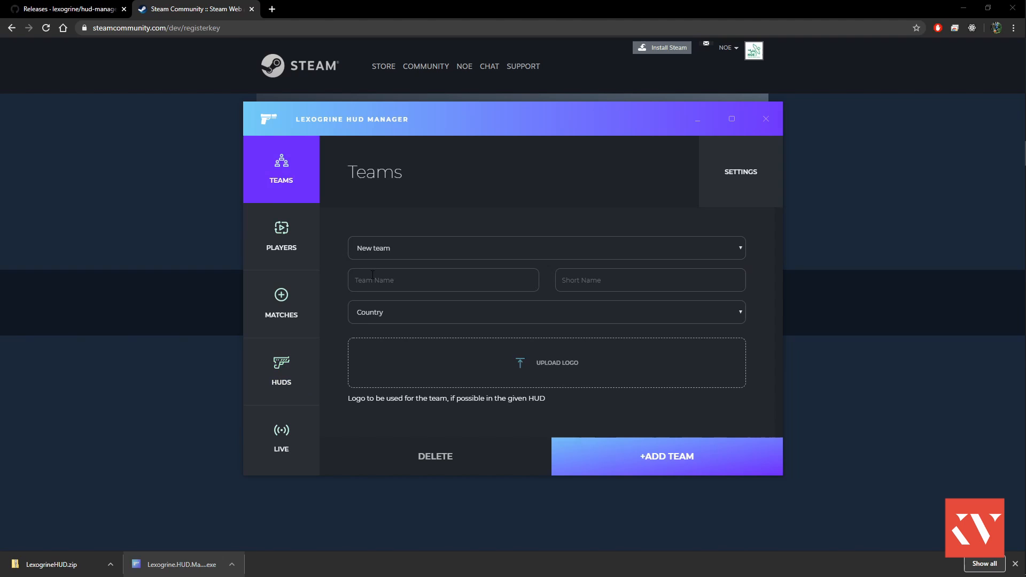
# Create team Astralis with country Denmark and upload its logo.
pyautogui.click(442, 279)
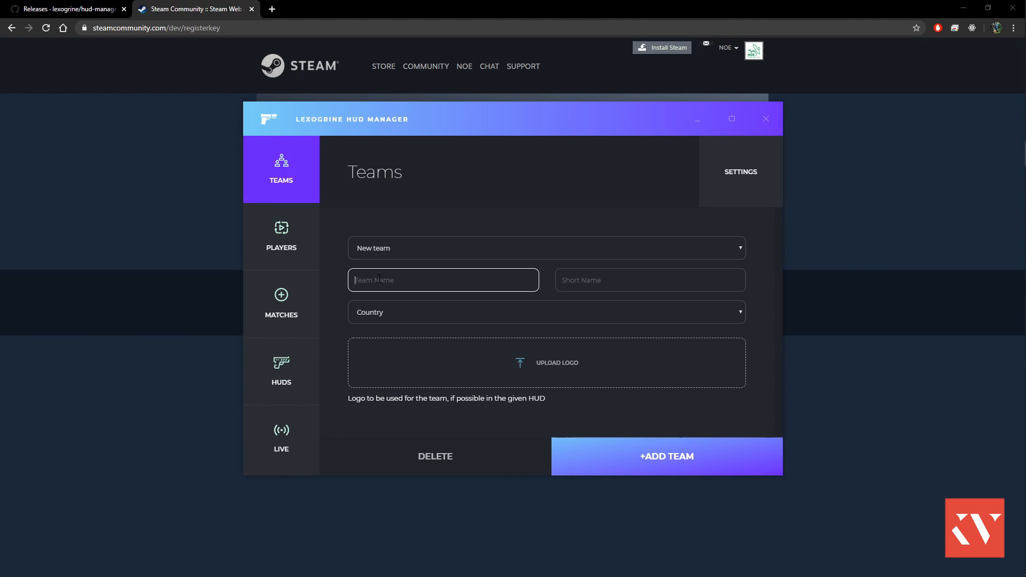
pyautogui.write('Astra')
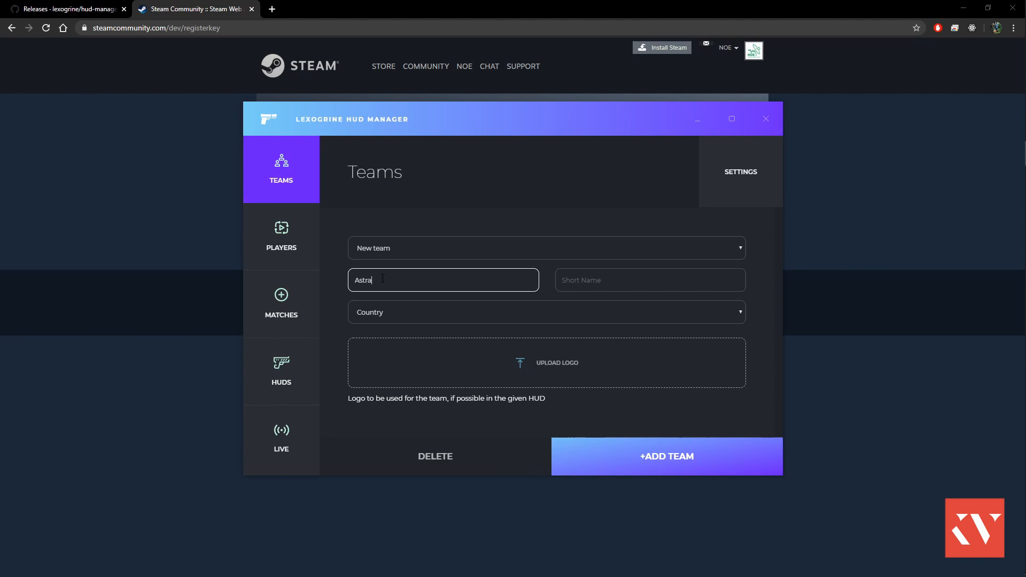
pyautogui.click(546, 311)
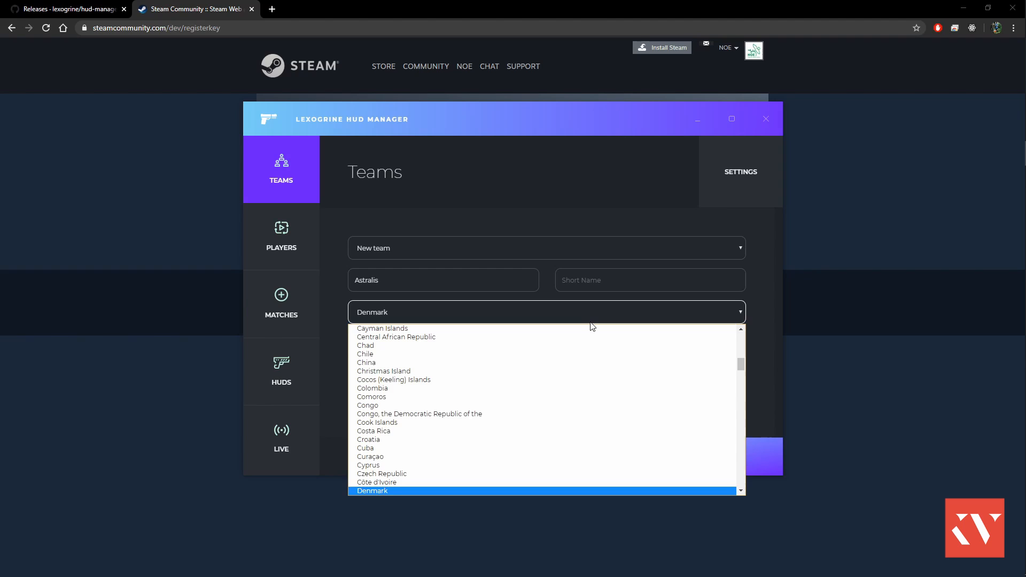
pyautogui.click(372, 490)
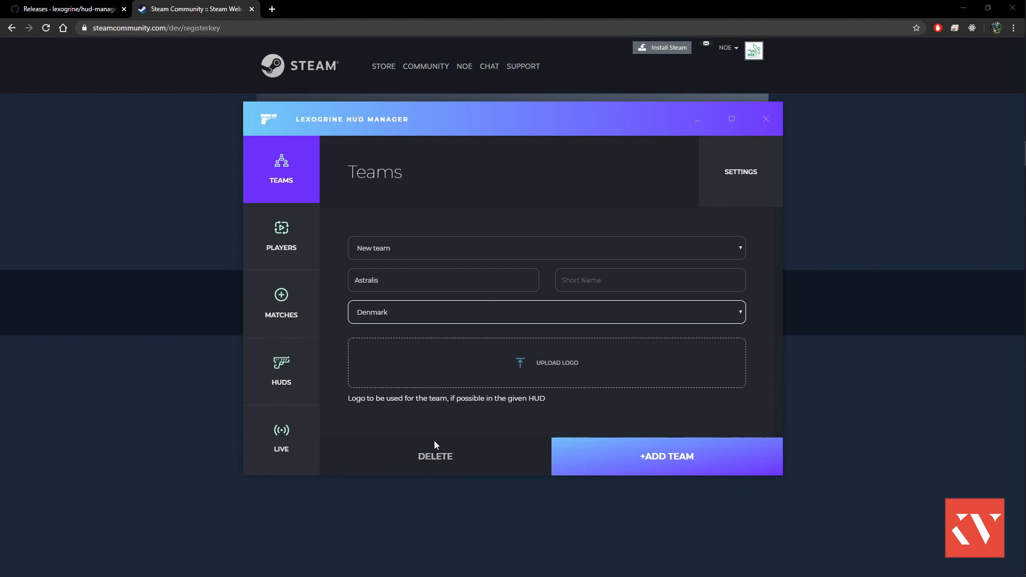
pyautogui.click(546, 363)
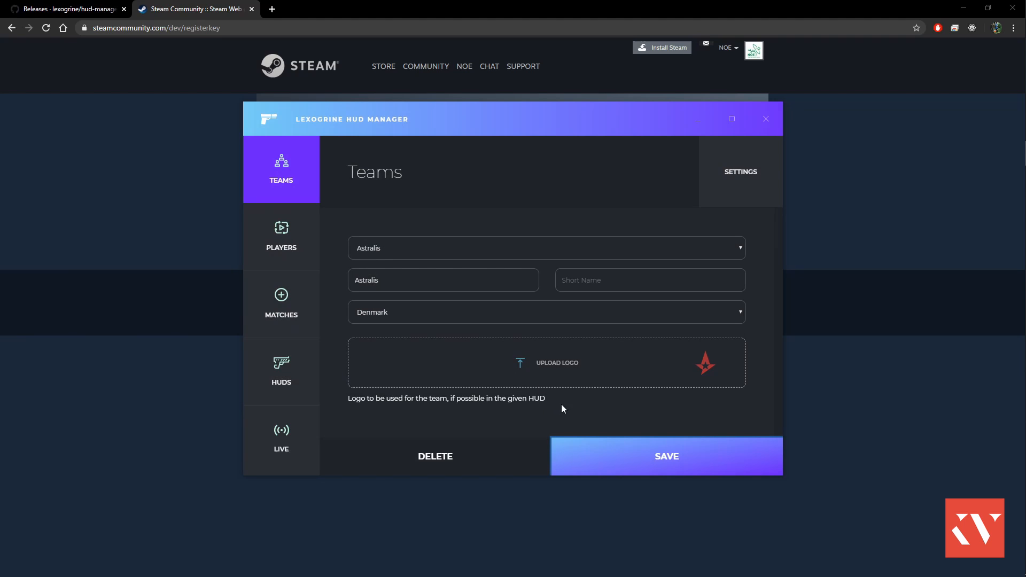
pyautogui.moveTo(311, 375)
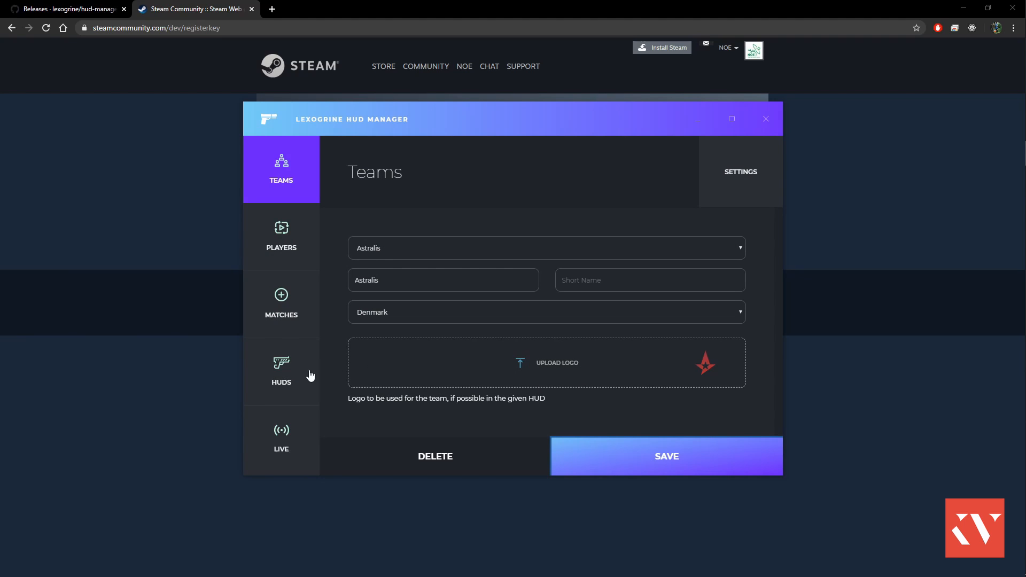
pyautogui.moveTo(318, 275)
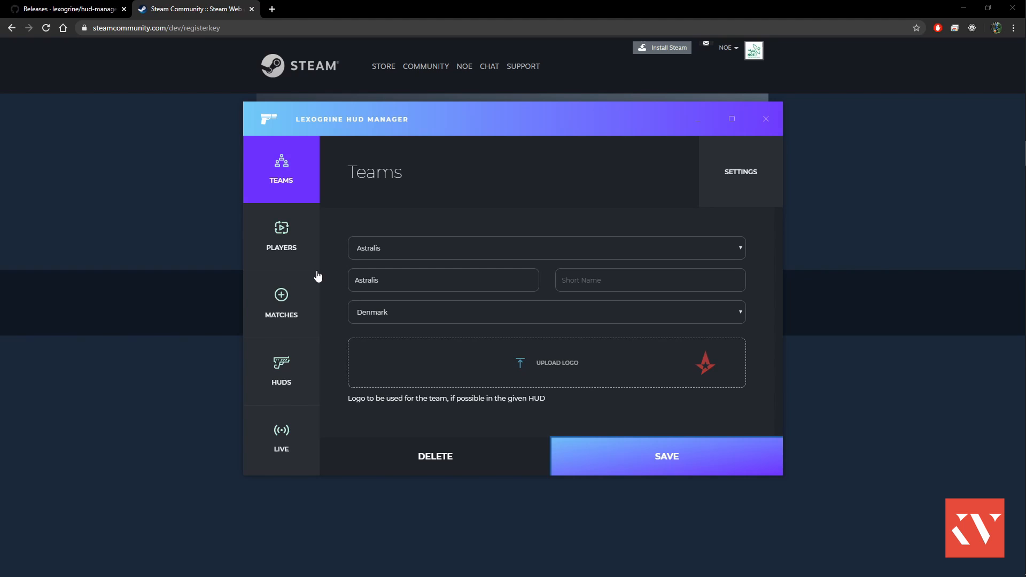
pyautogui.moveTo(296, 256)
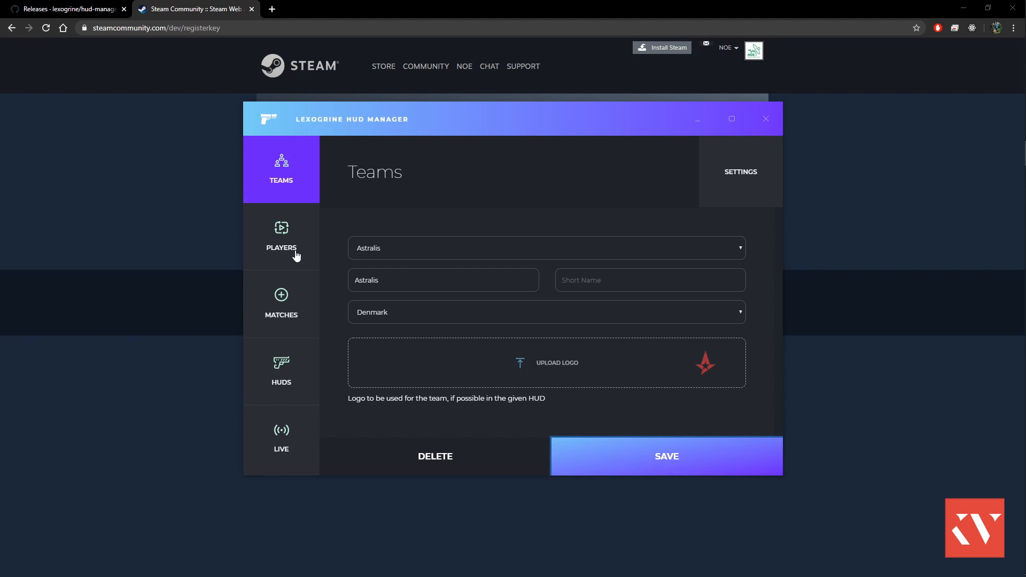
# Create team Avangar with country Australia and its logo, then save it.
pyautogui.click(545, 248)
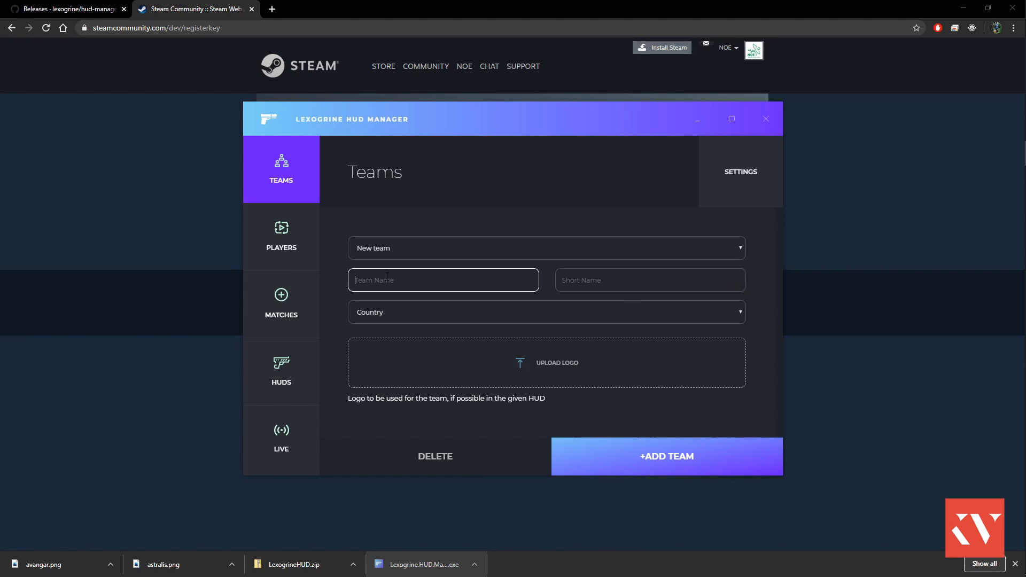
pyautogui.write('Avang')
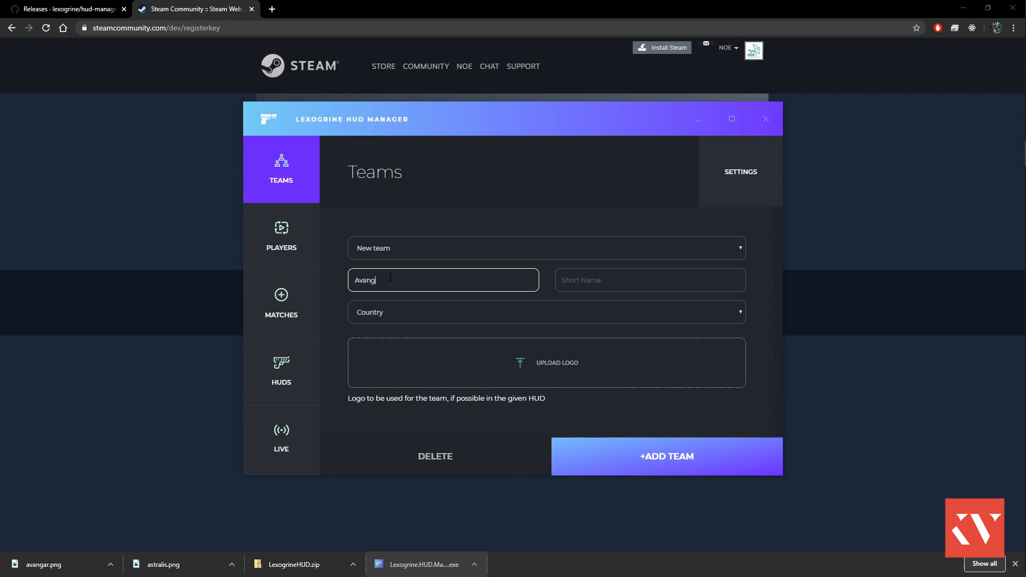
pyautogui.click(545, 312)
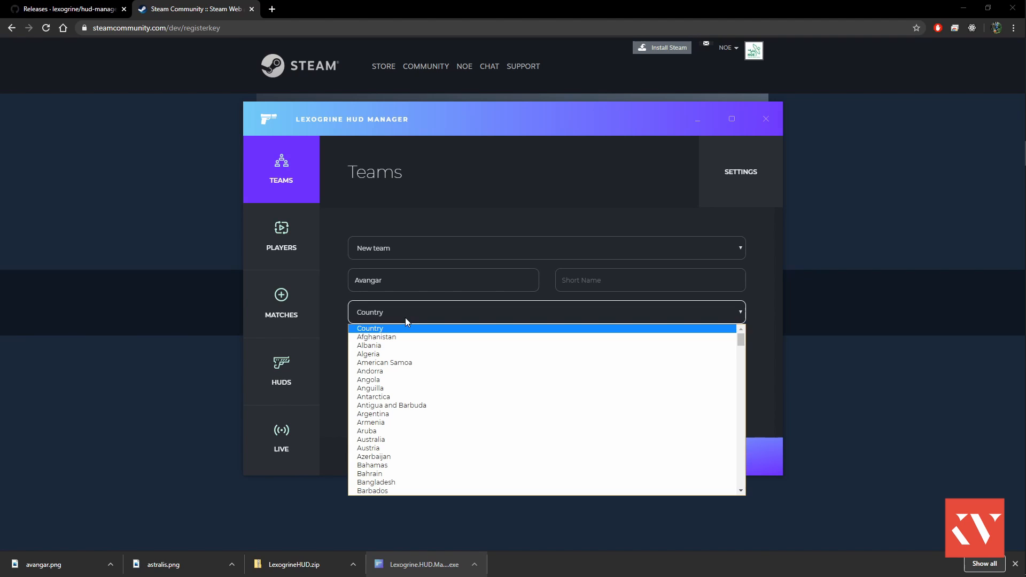
pyautogui.moveTo(371, 422)
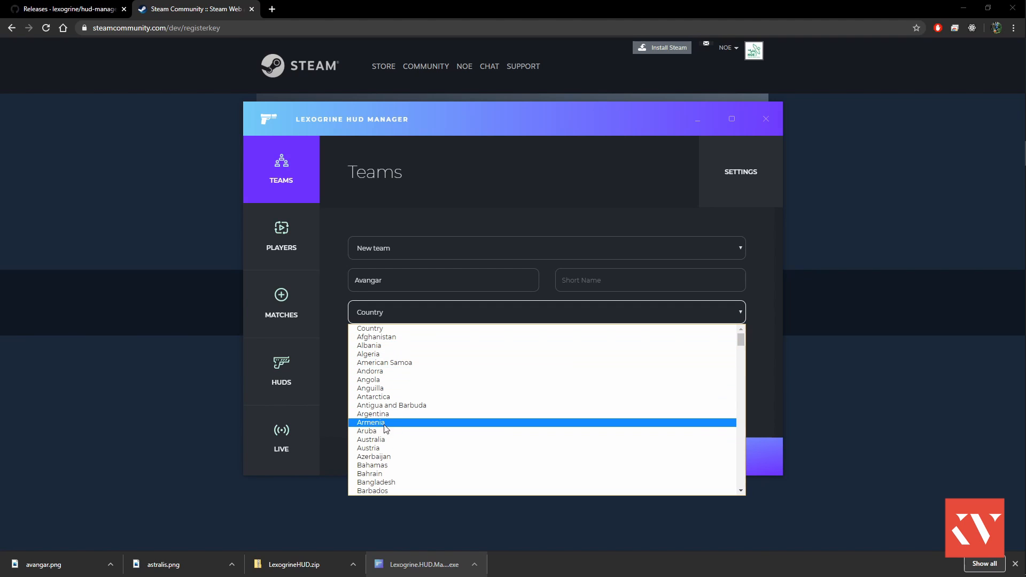
pyautogui.click(369, 439)
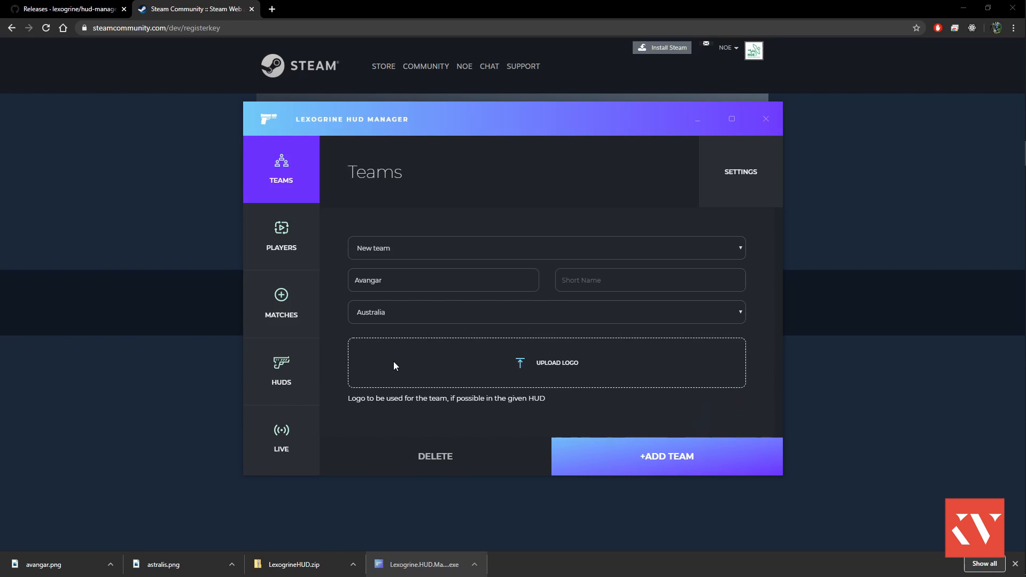
pyautogui.click(547, 362)
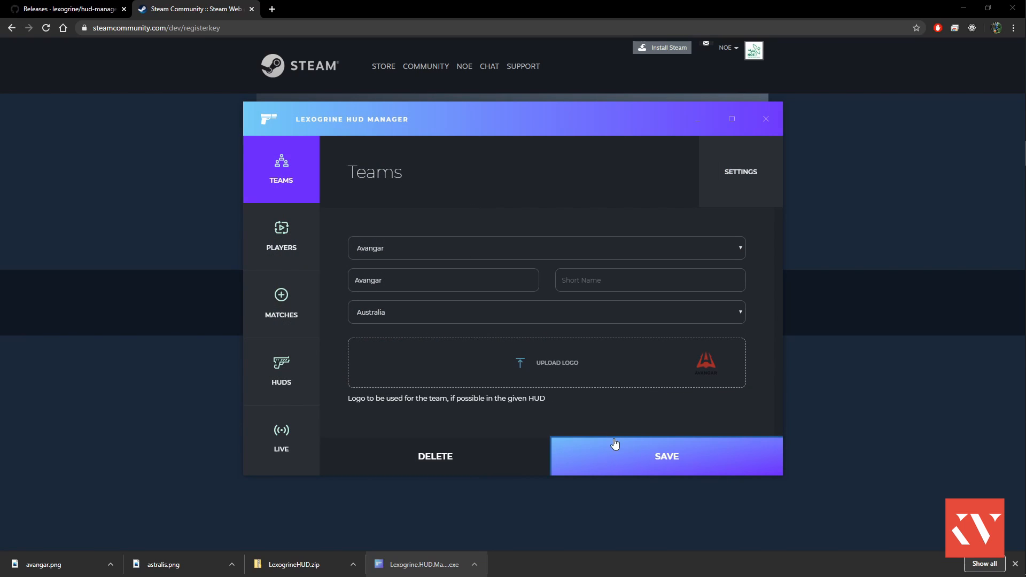
pyautogui.click(281, 303)
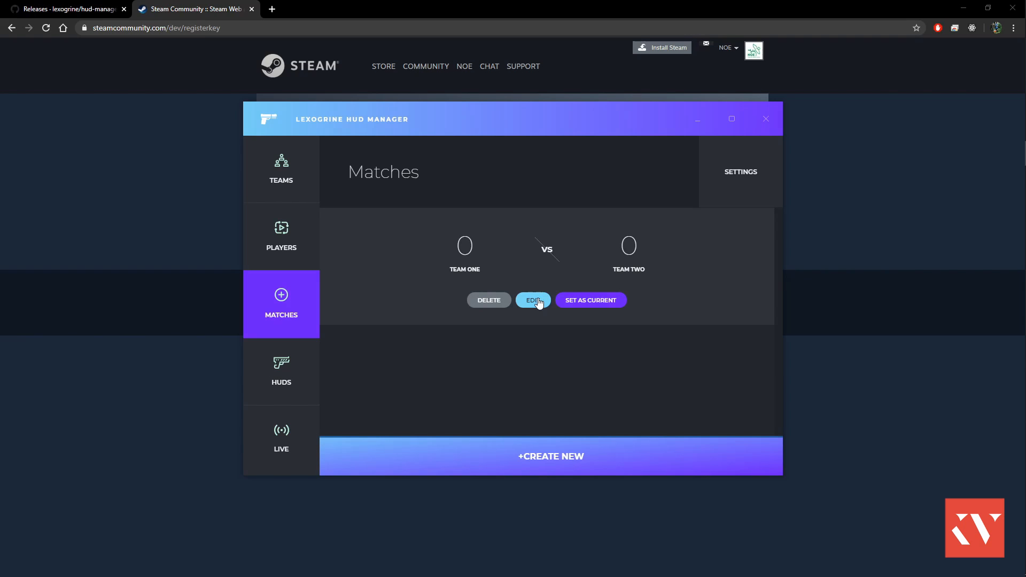
# Edit the match to Avangar versus Astralis as a best-of-three.
pyautogui.click(532, 300)
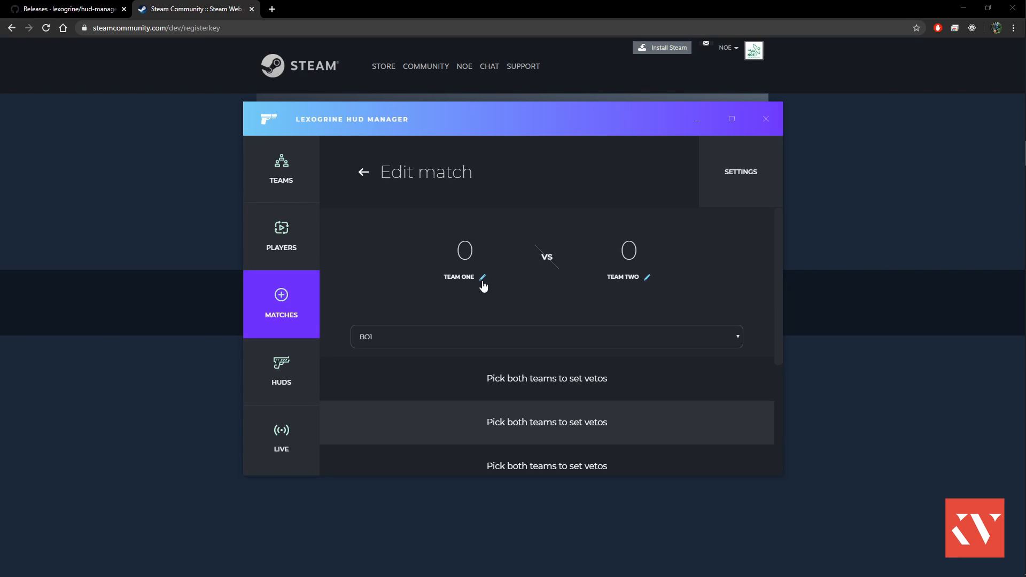
pyautogui.click(482, 276)
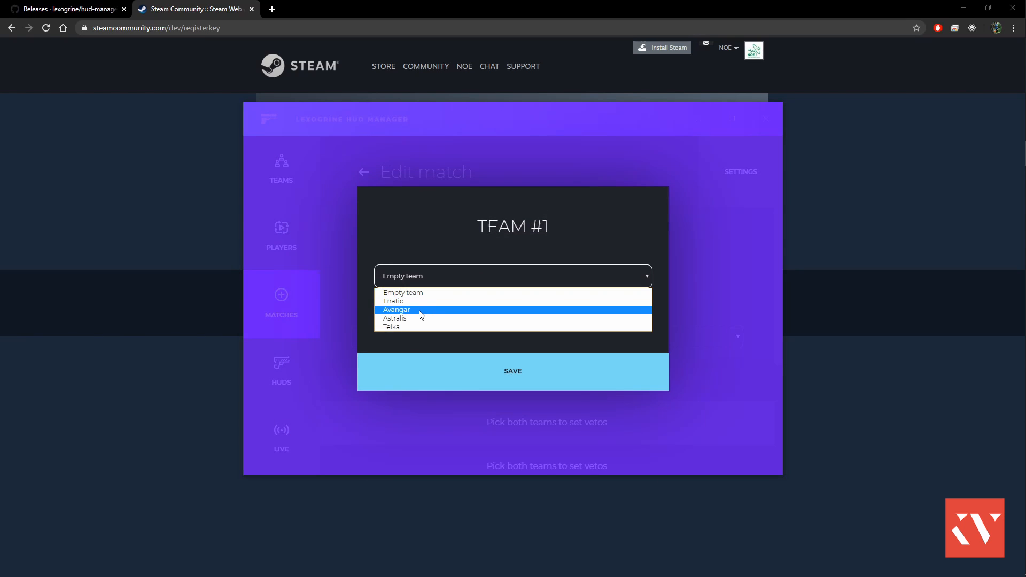
pyautogui.click(396, 310)
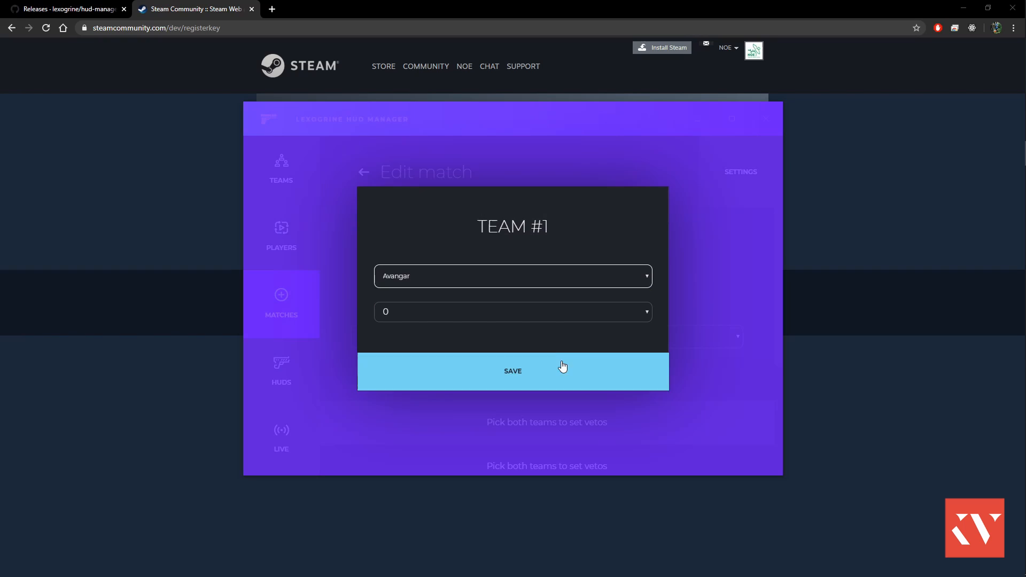
pyautogui.click(512, 371)
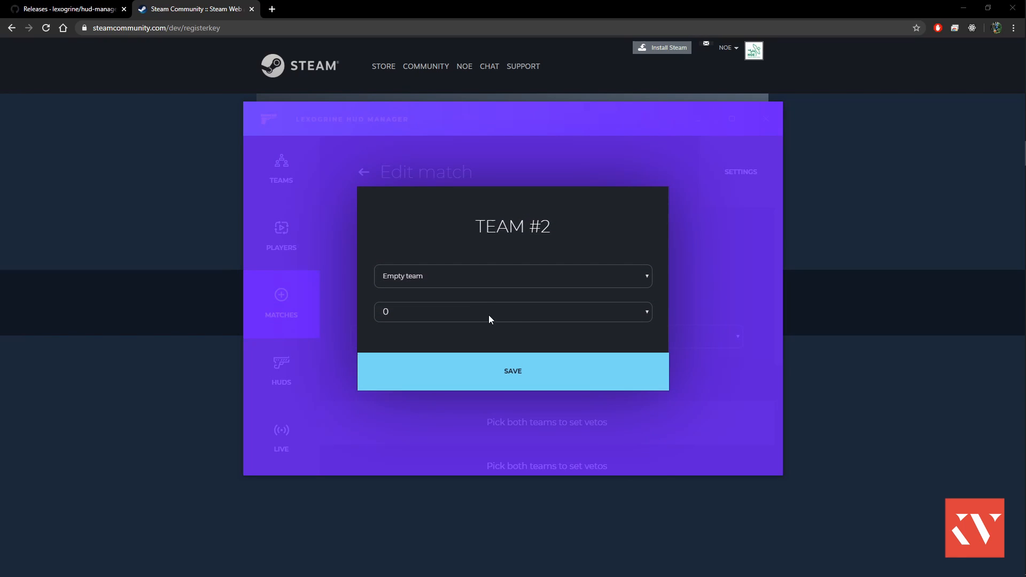
pyautogui.click(512, 276)
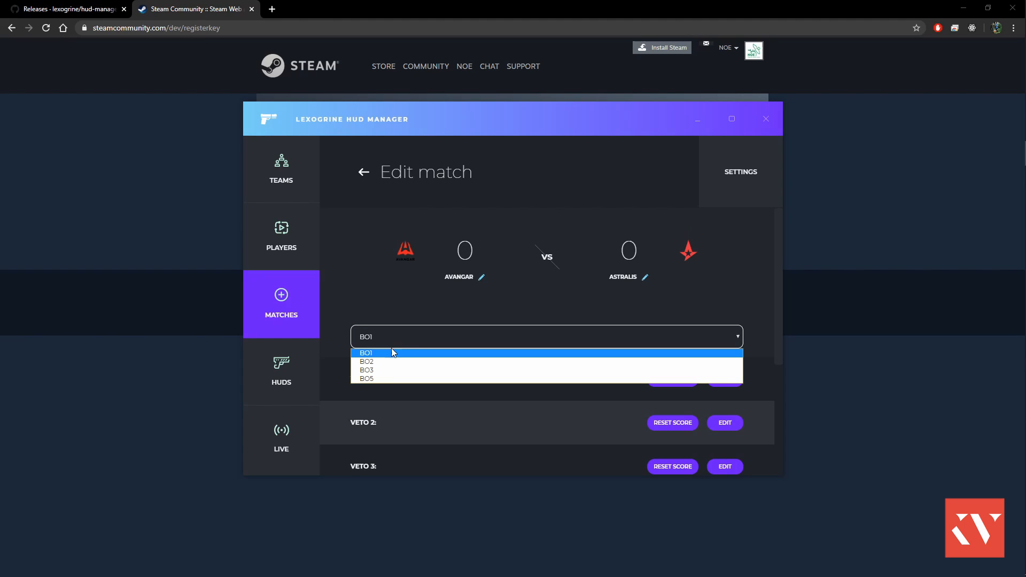
pyautogui.click(365, 370)
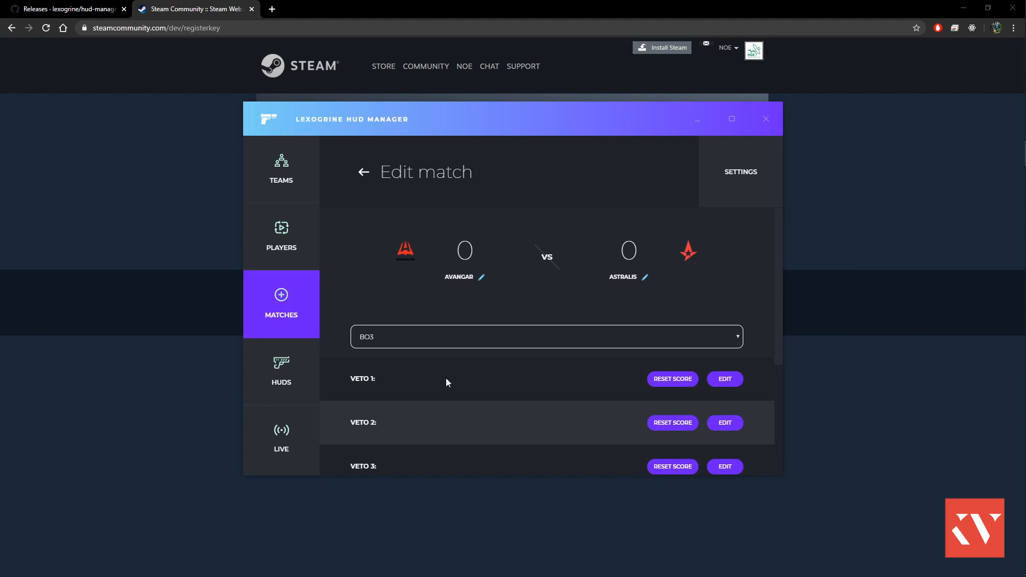
# Fill veto 1 as Avangar banning Overpass.
pyautogui.click(723, 378)
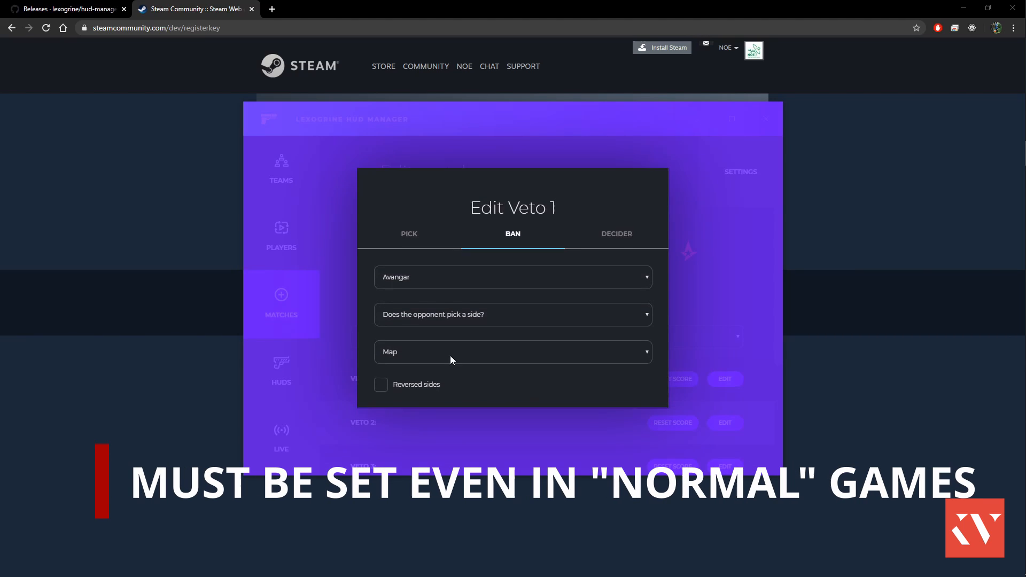
pyautogui.click(512, 314)
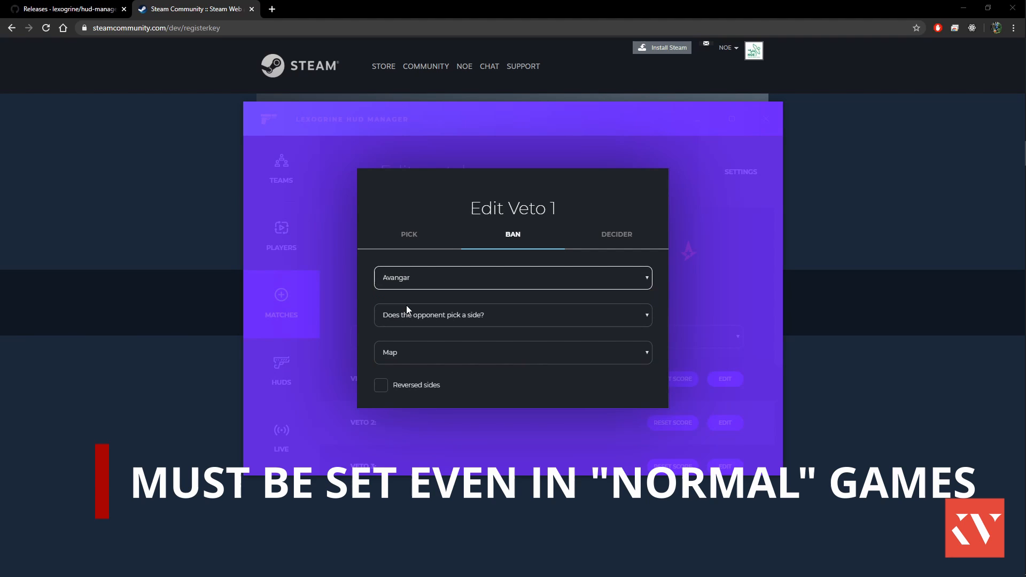
pyautogui.click(512, 352)
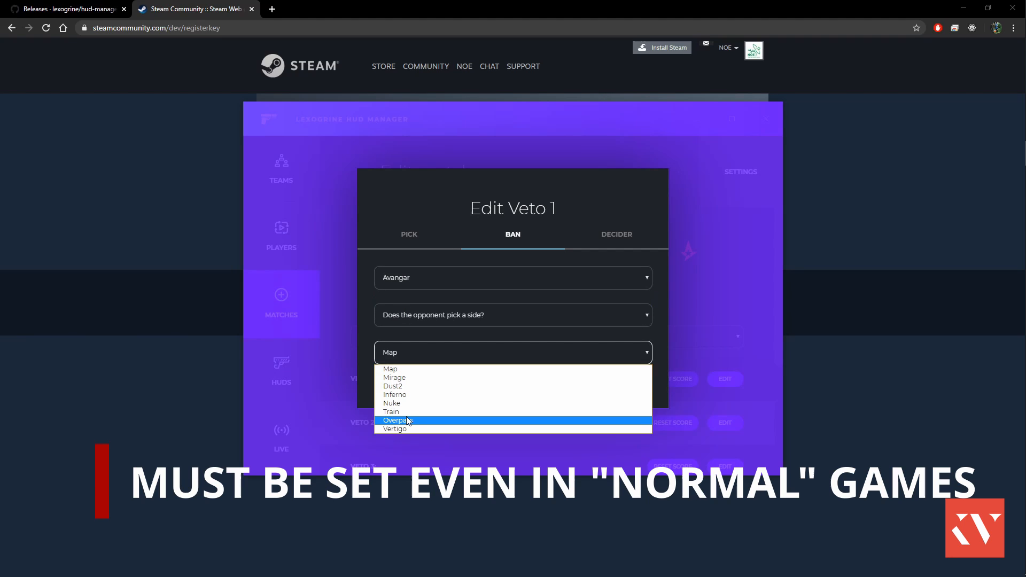
pyautogui.click(396, 420)
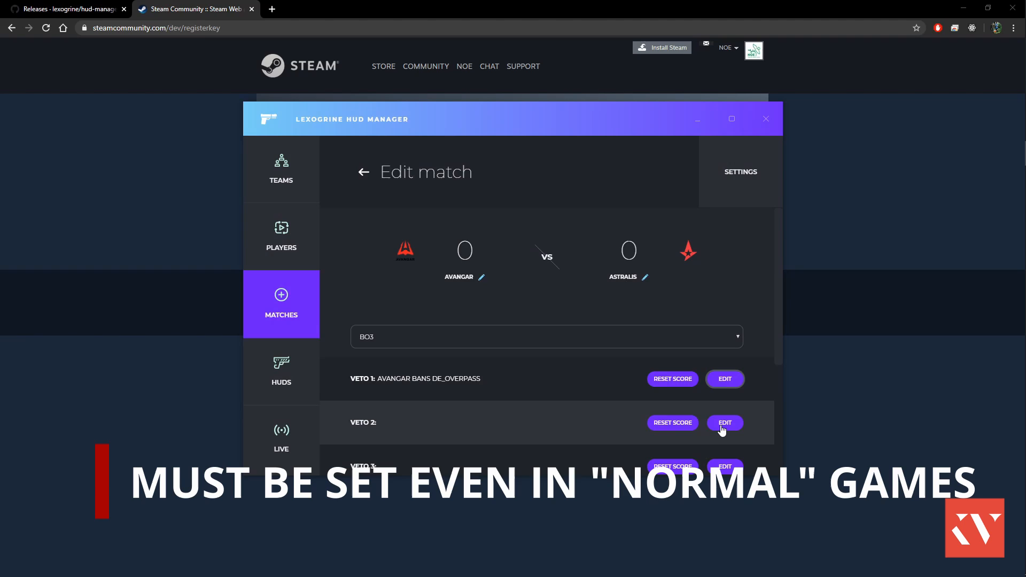
# Fill the remaining vetoes with their teams and maps, ending with the decider map.
pyautogui.click(723, 423)
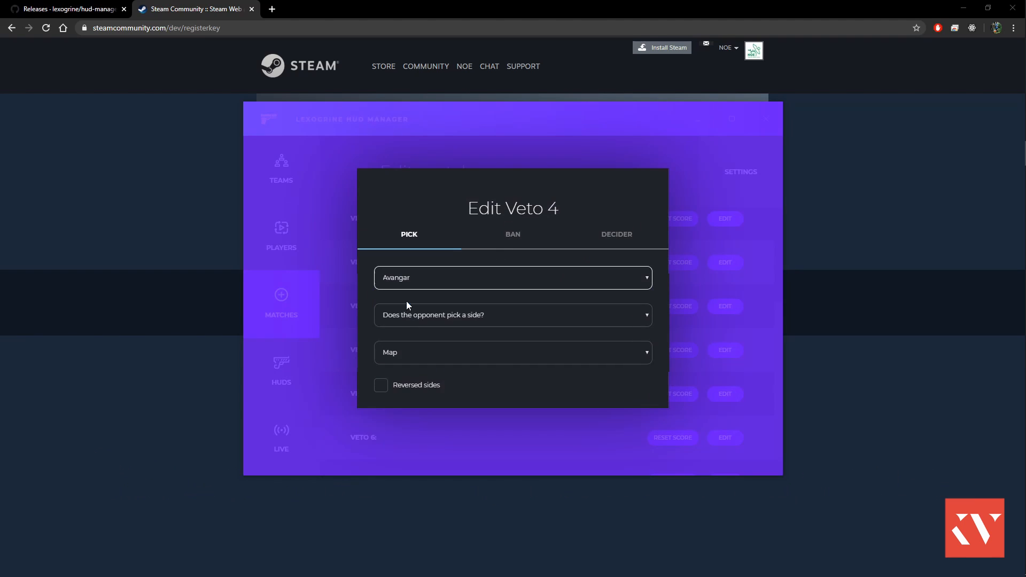
pyautogui.click(512, 234)
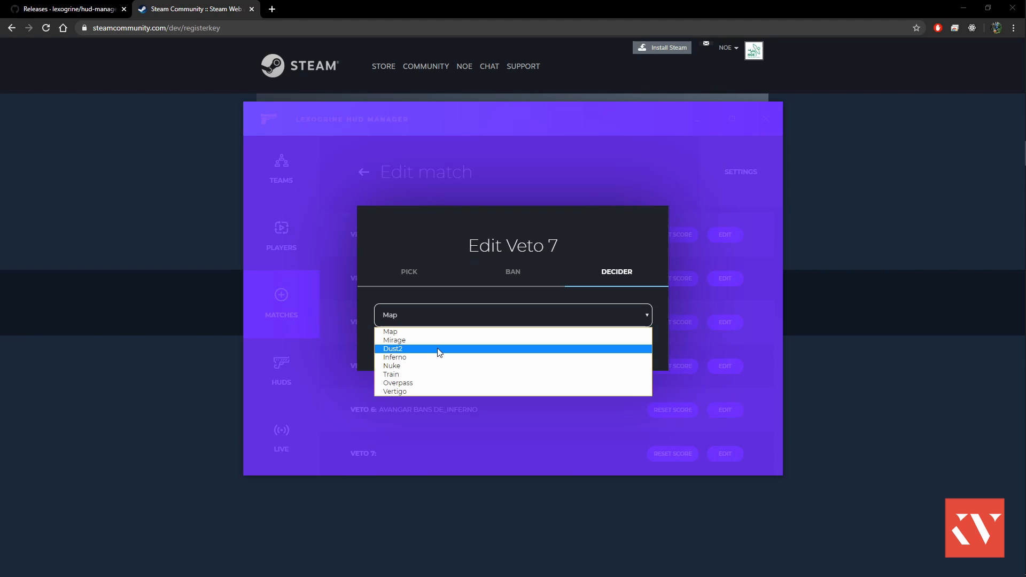
pyautogui.moveTo(421, 383)
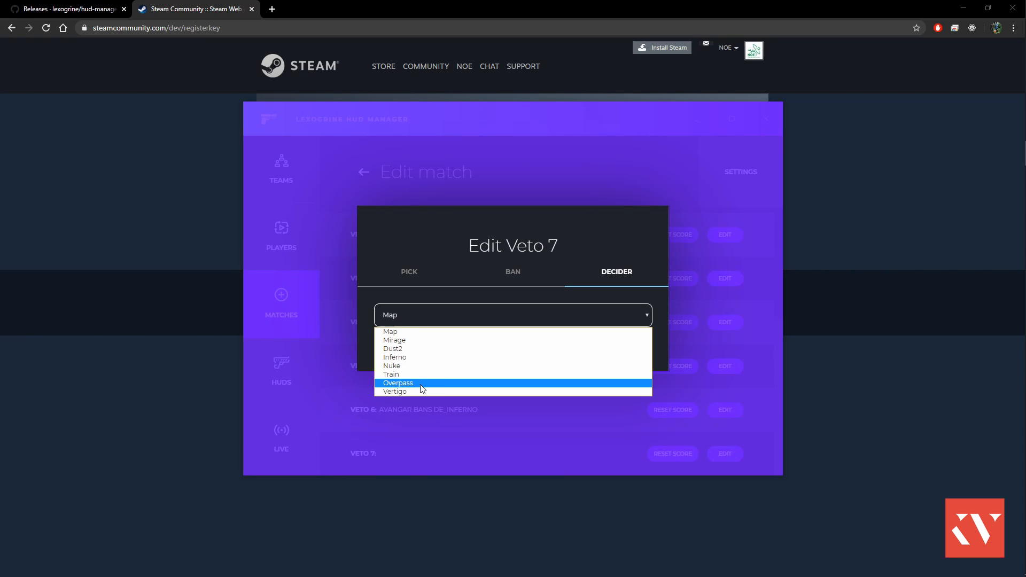
pyautogui.click(394, 391)
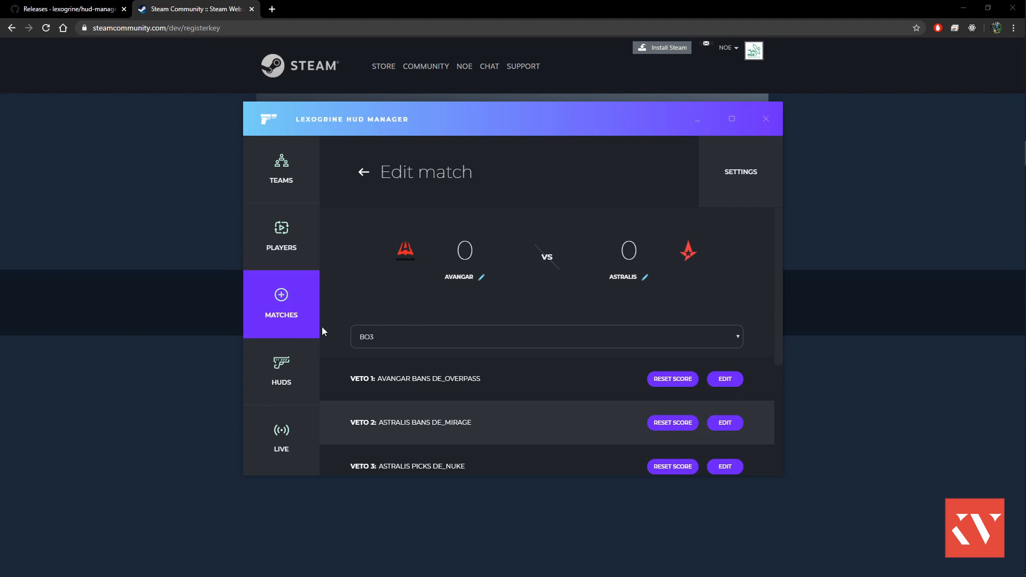
pyautogui.moveTo(364, 177)
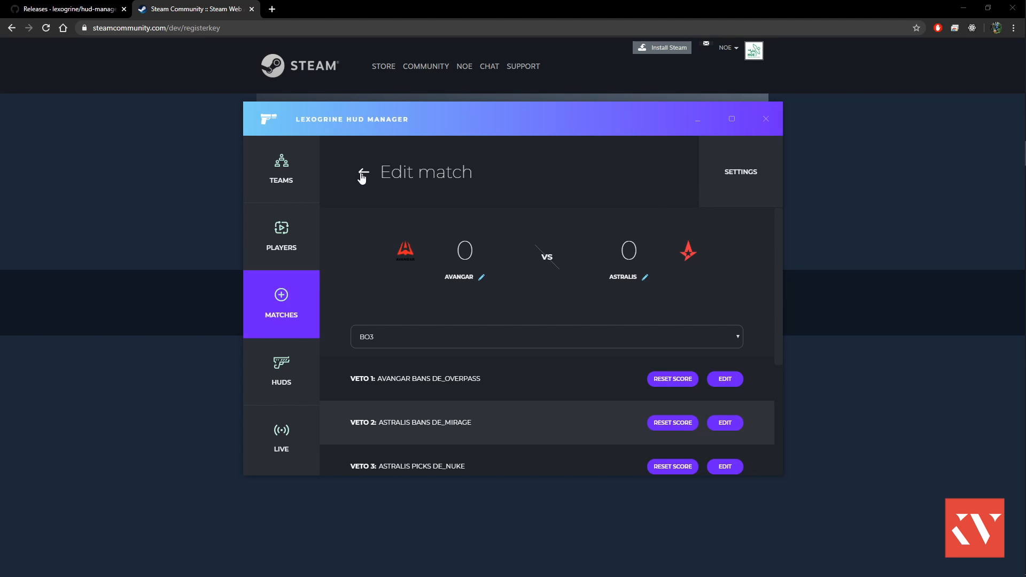
# Back on the Matches list, set Avangar vs Astralis as the current live match.
pyautogui.click(362, 174)
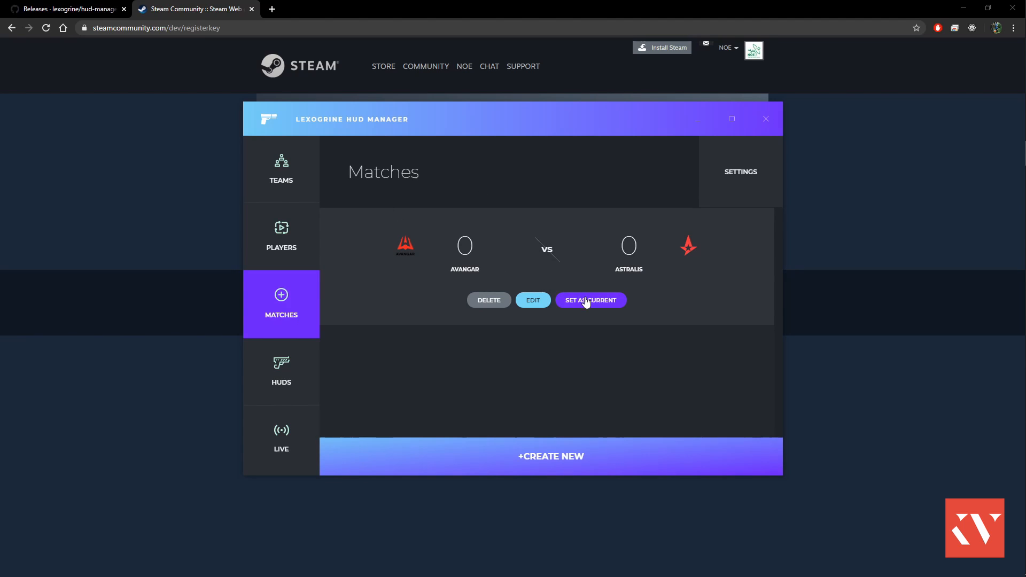
pyautogui.click(590, 300)
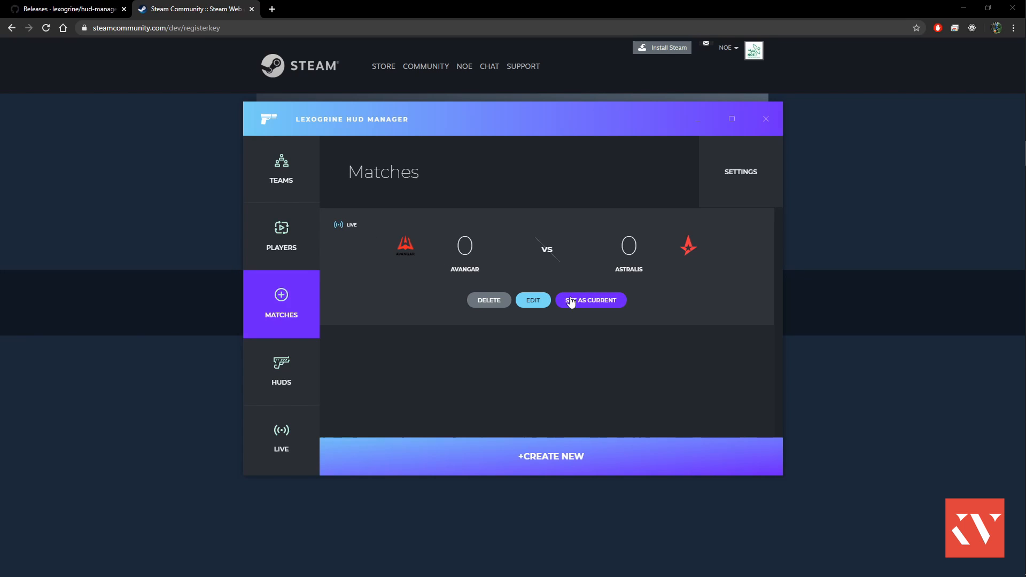
pyautogui.moveTo(351, 282)
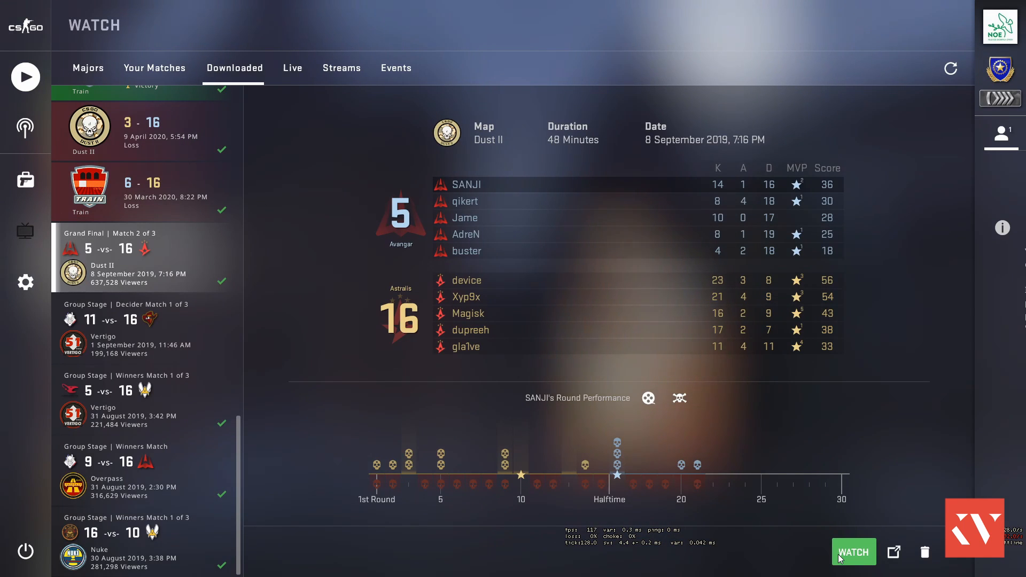
# Start watching the downloaded Avangar vs Astralis grand final demo on Dust II.
pyautogui.click(853, 551)
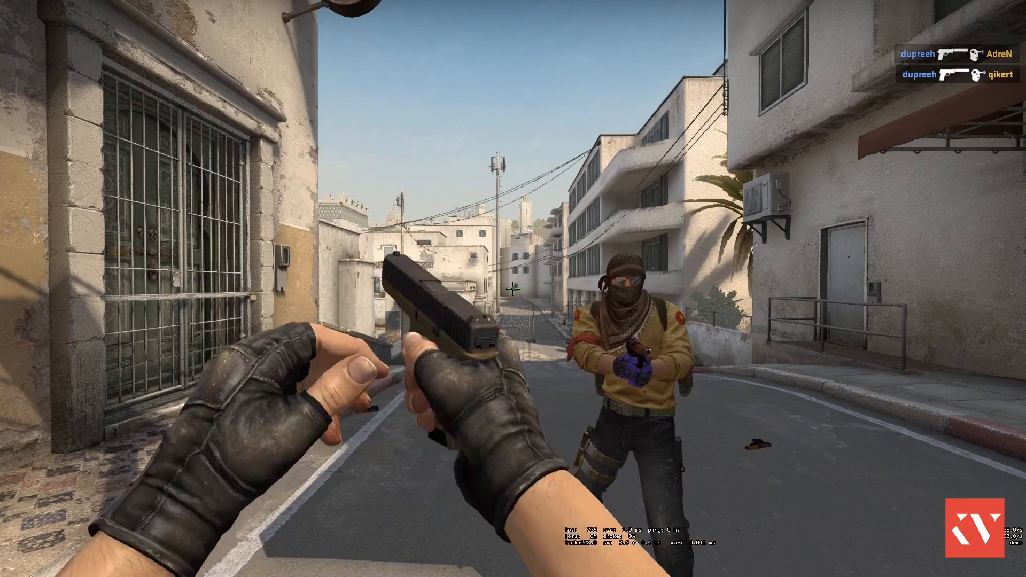
pyautogui.click(513, 289)
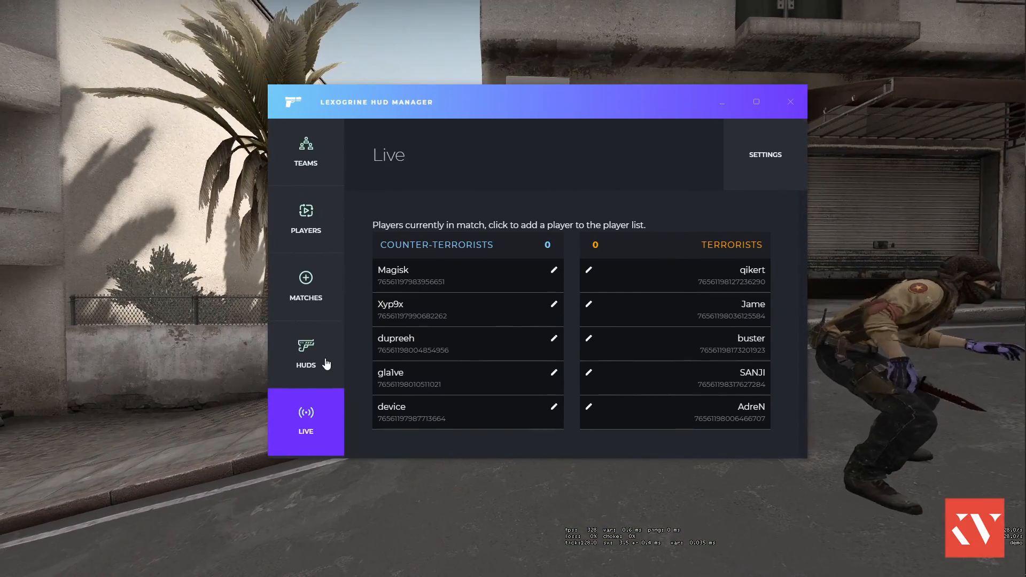
# Show the HUDs page while the custom HUD overlays the Avangar vs Astralis demo.
pyautogui.click(305, 354)
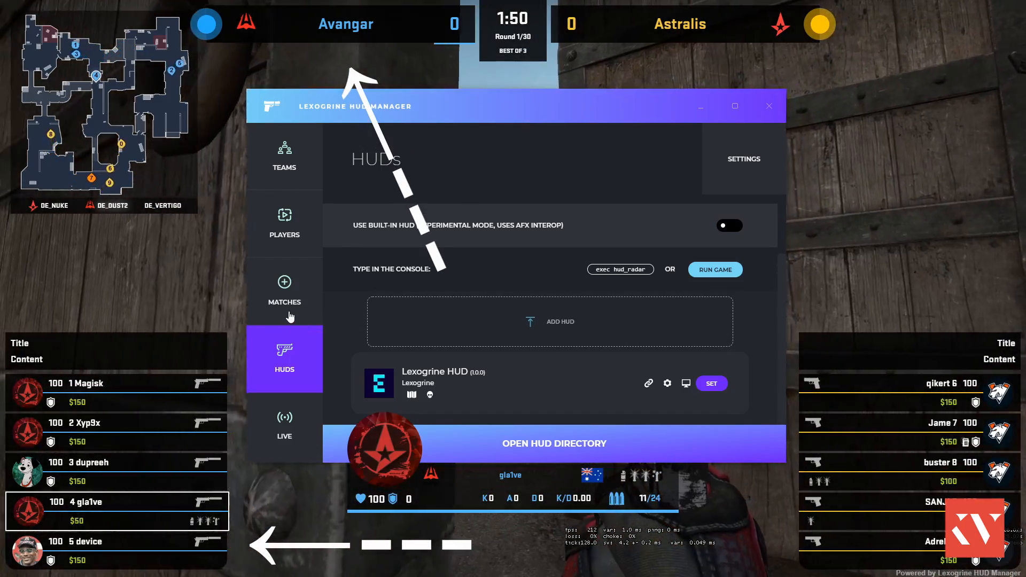
# Tick Reversed sides on veto 4's Dust2 pick, then return to the Live player list.
pyautogui.click(284, 291)
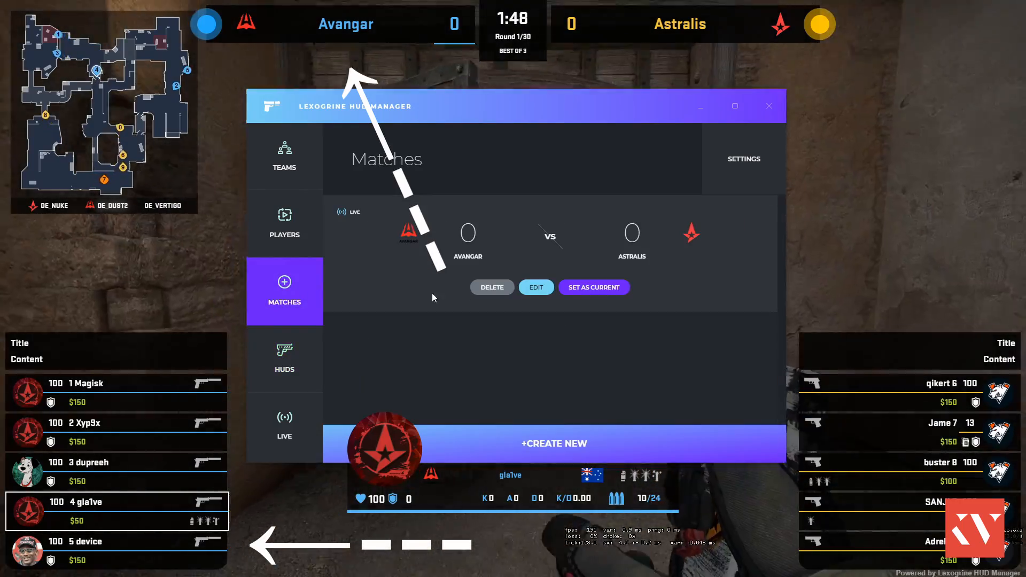
pyautogui.click(536, 287)
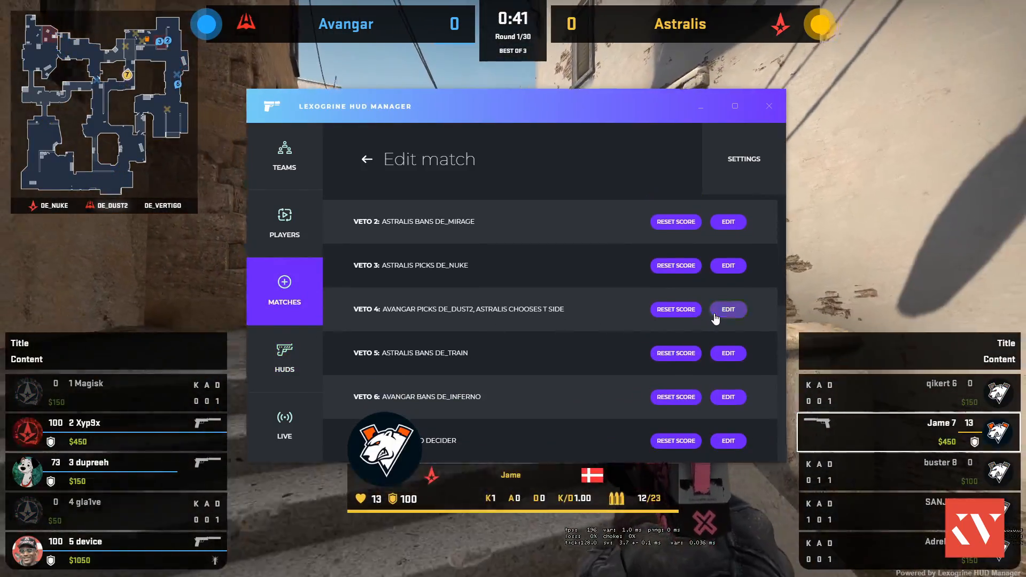
pyautogui.click(728, 309)
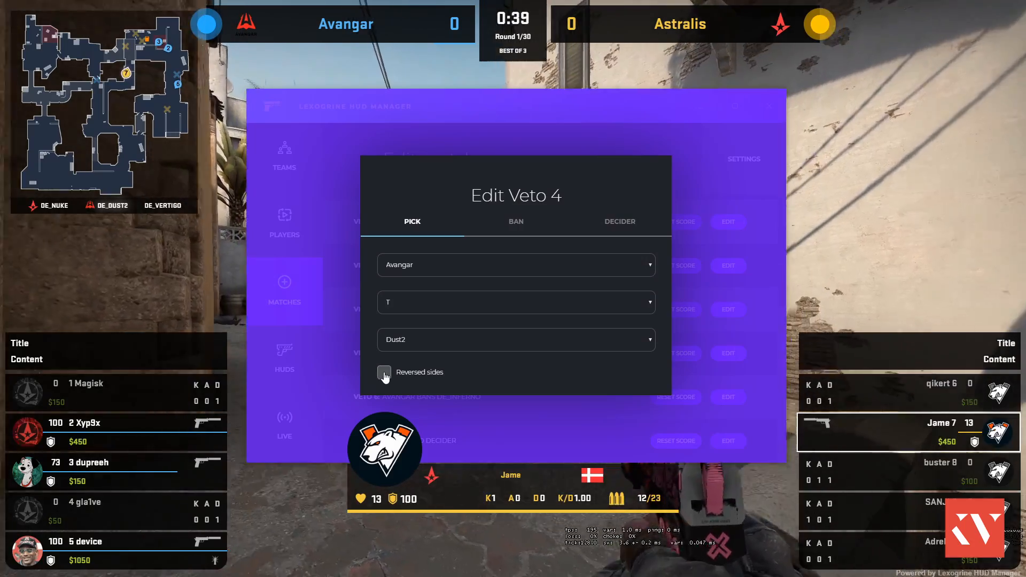
pyautogui.click(383, 372)
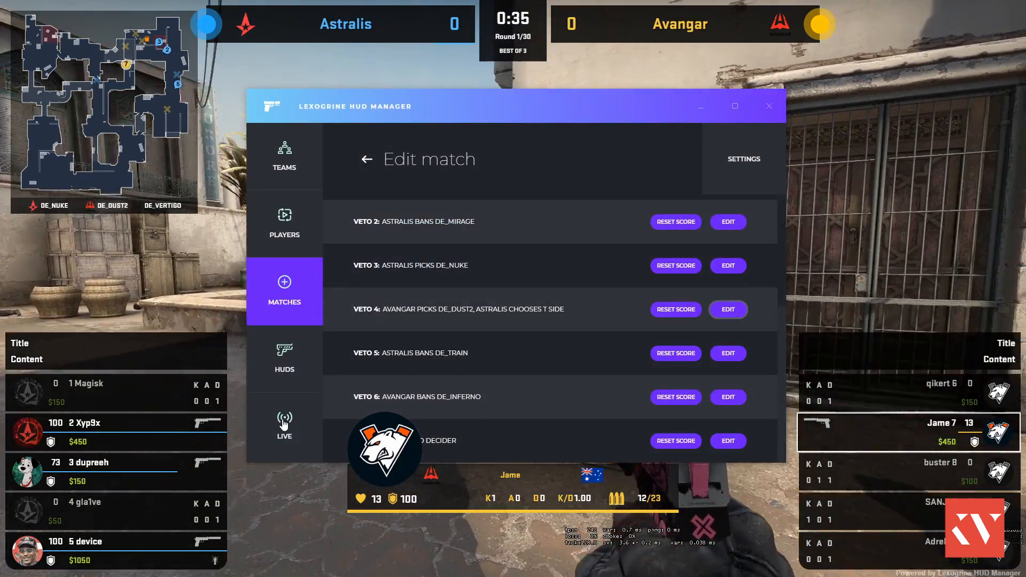
pyautogui.click(285, 426)
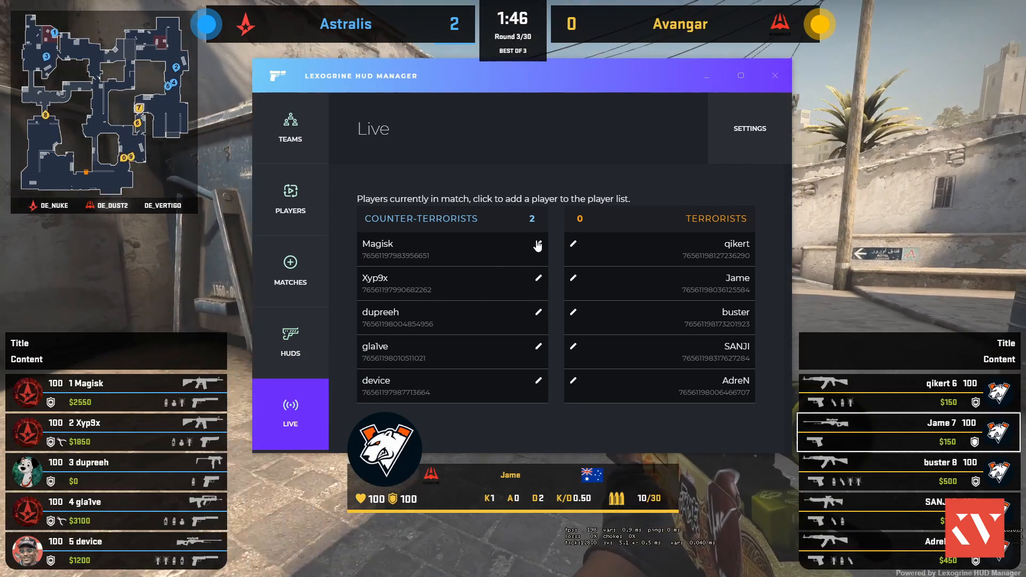
# Save gla1ve as player Lukas Rosander with his photo uploaded as the avatar.
pyautogui.click(290, 199)
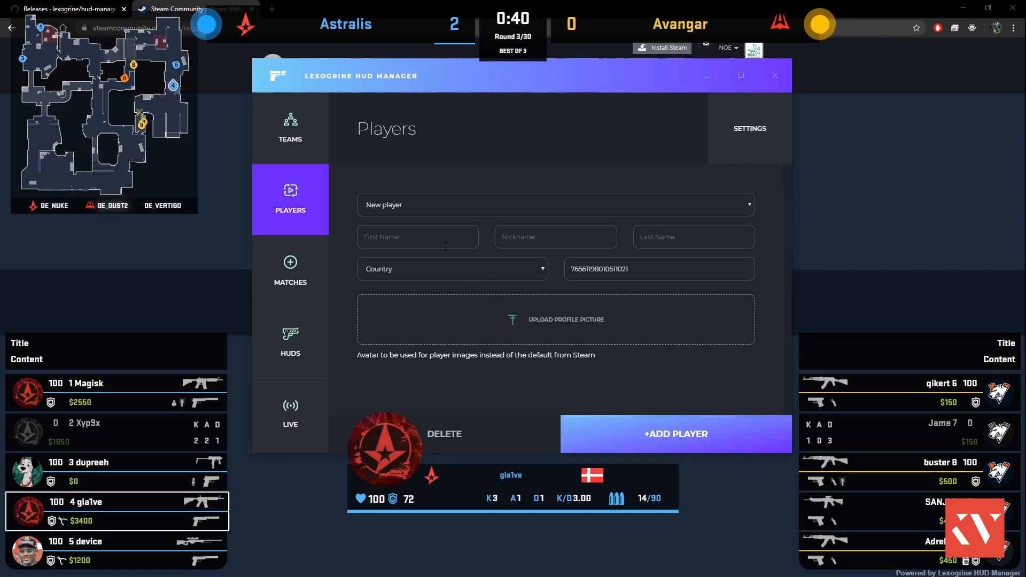
pyautogui.write('Lukas')
pyautogui.write('r')
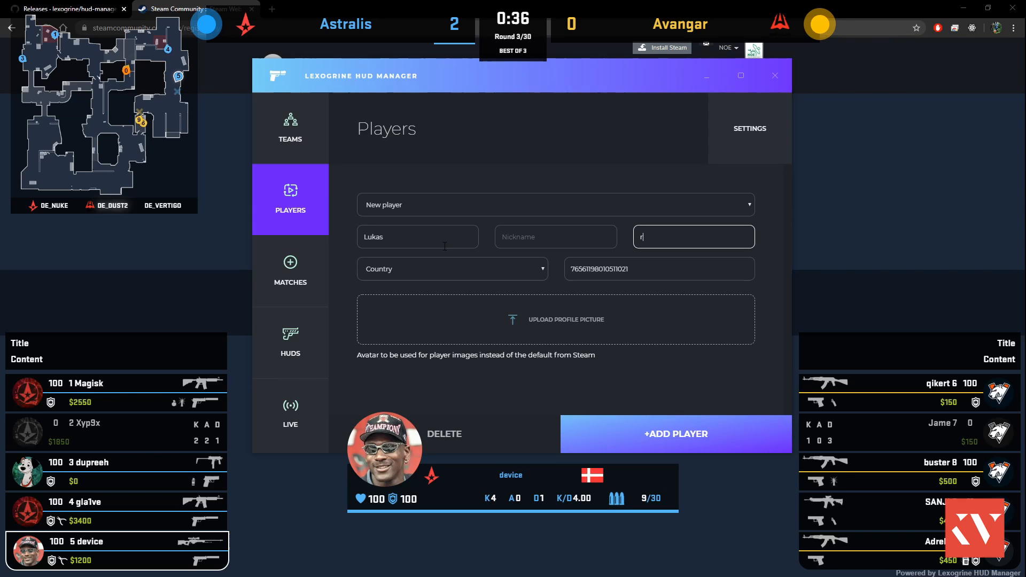
pyautogui.write('osande')
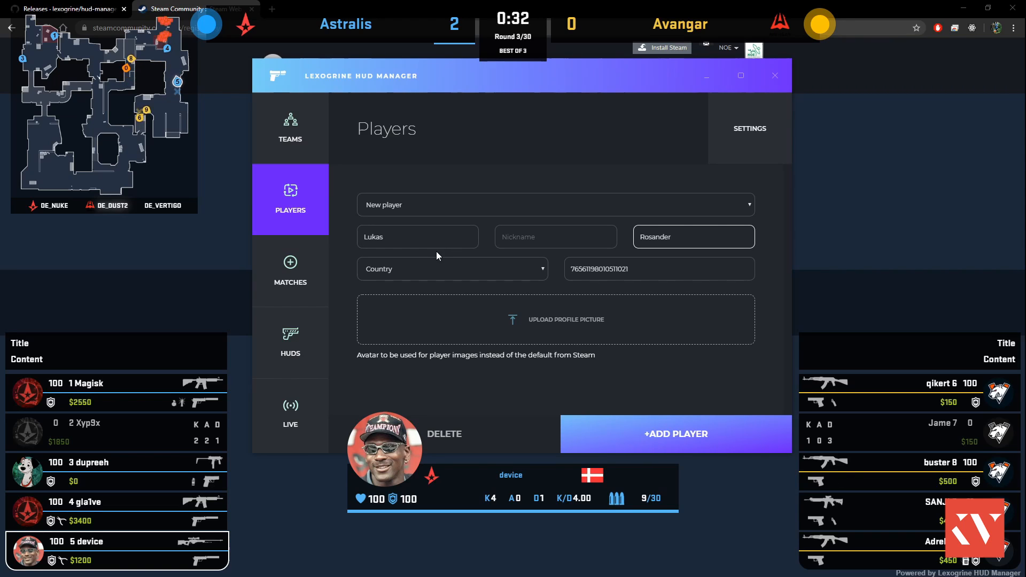
pyautogui.click(555, 320)
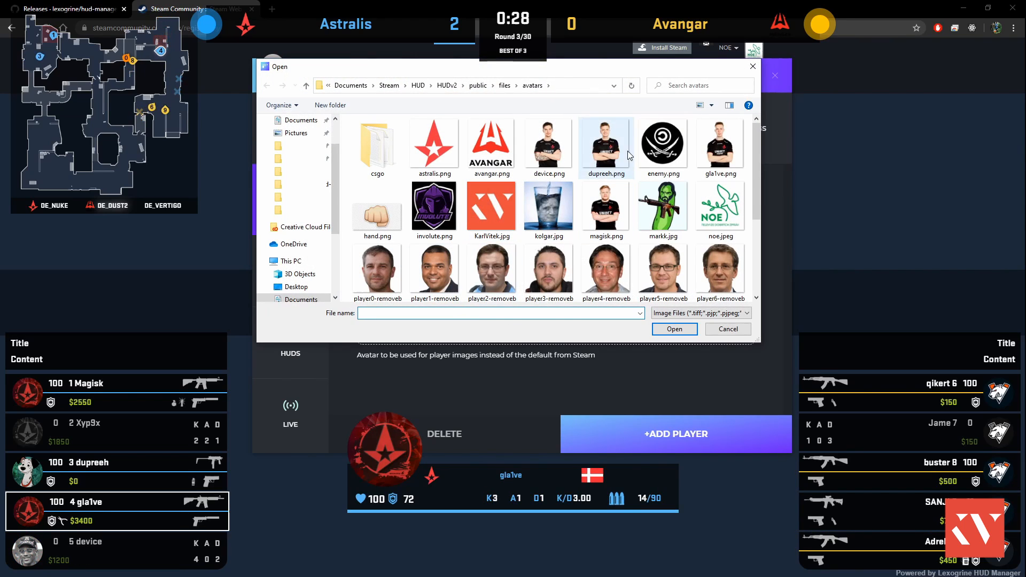
pyautogui.click(726, 328)
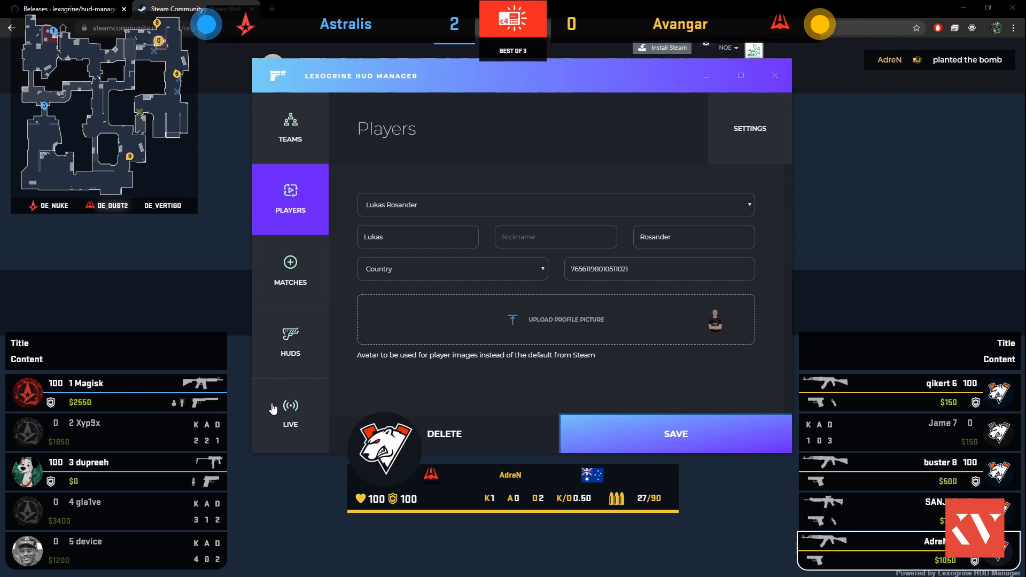
# Start a player entry for dupreeh with a photo and make Lexogrine HUD the active HUD.
pyautogui.click(289, 412)
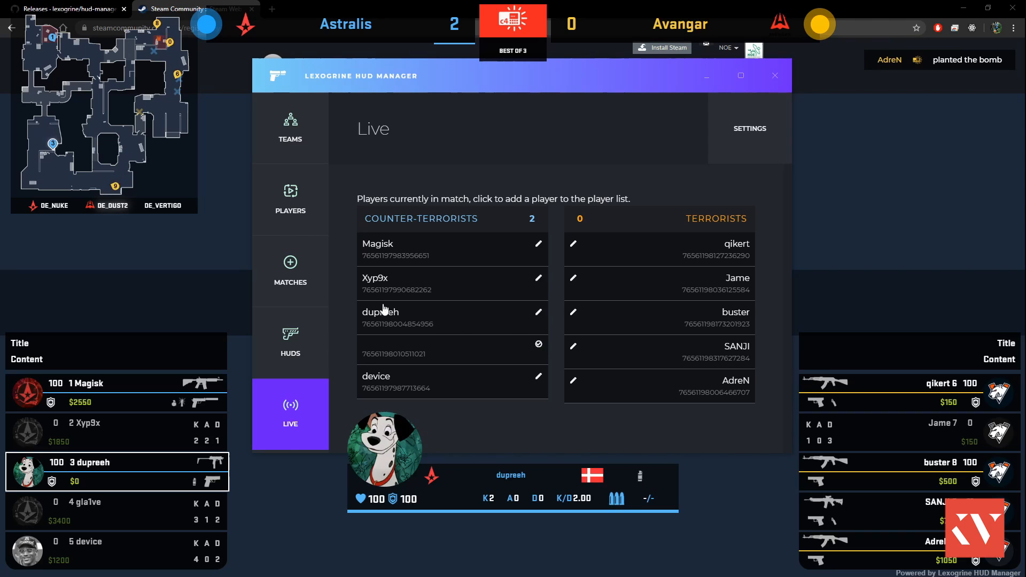
pyautogui.click(290, 342)
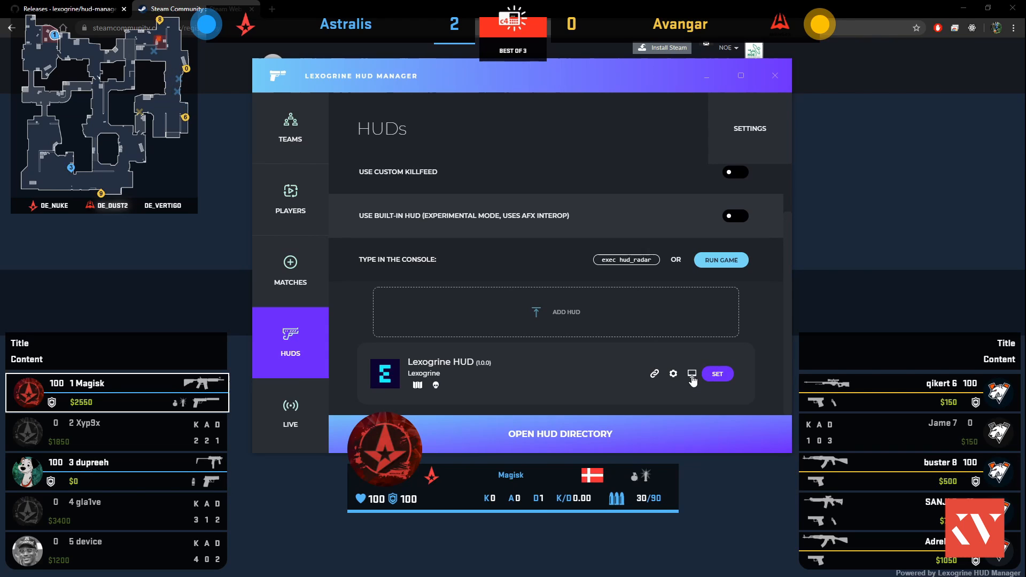
pyautogui.press('alt+tab')
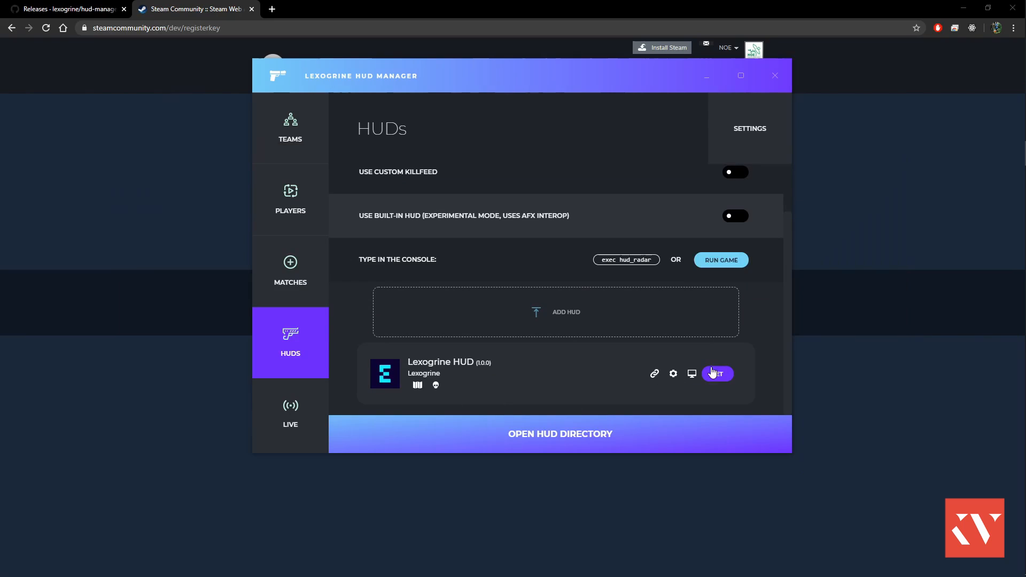
pyautogui.click(718, 374)
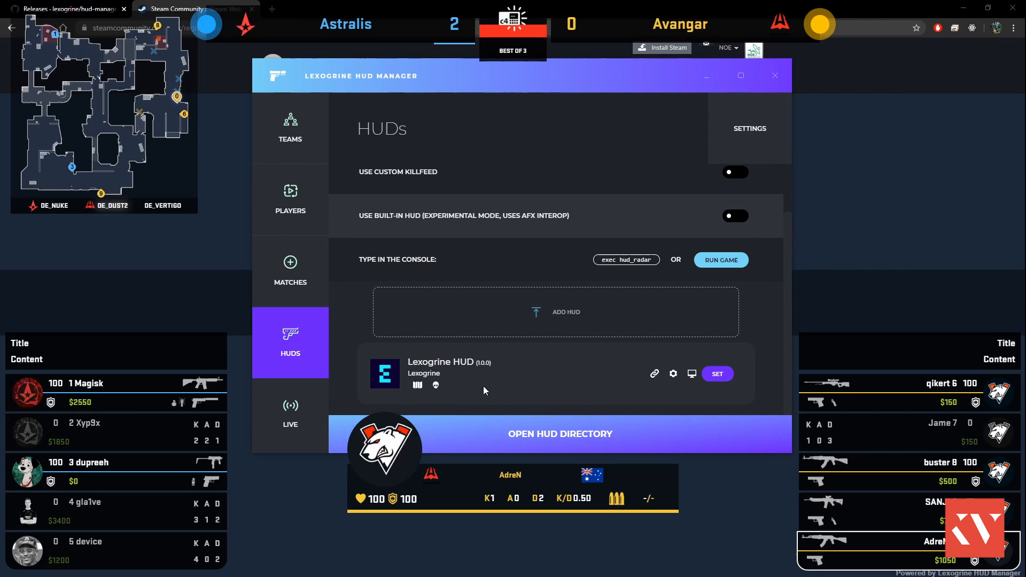
pyautogui.click(290, 200)
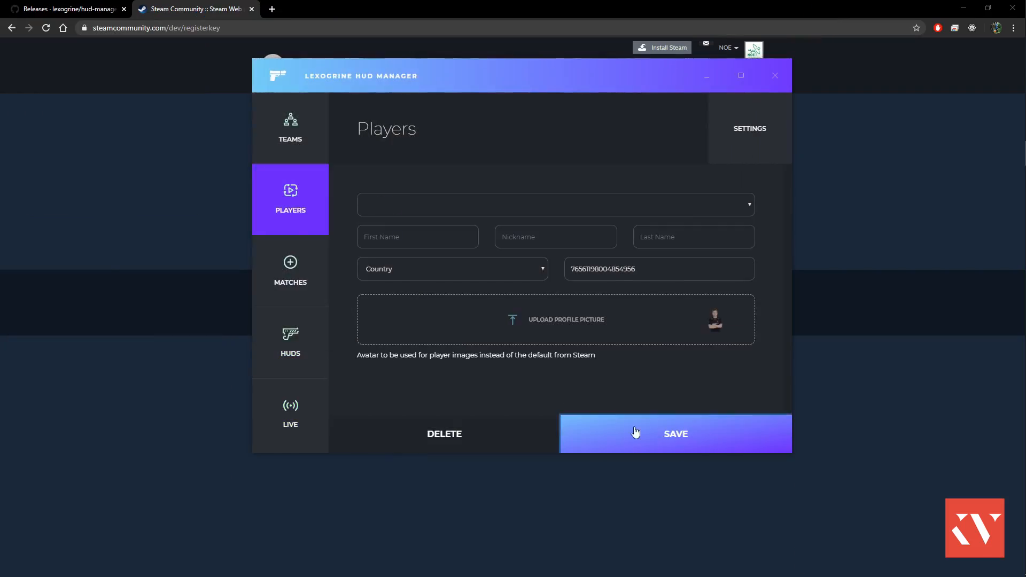
# Save dupreeh's player entry with the photo so Astralis avatars appear in the in-game HUD.
pyautogui.click(555, 319)
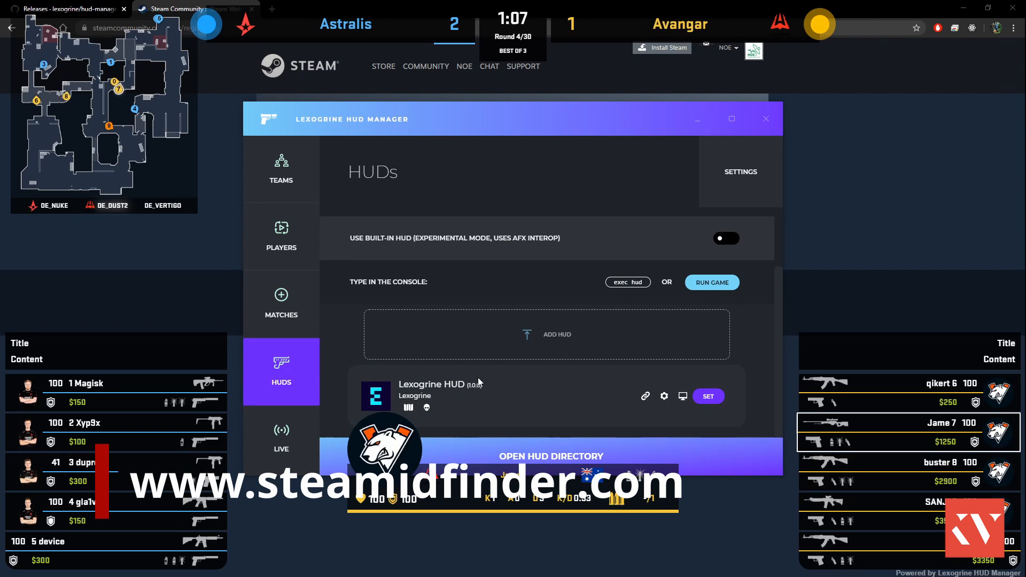
pyautogui.press('alt+tab')
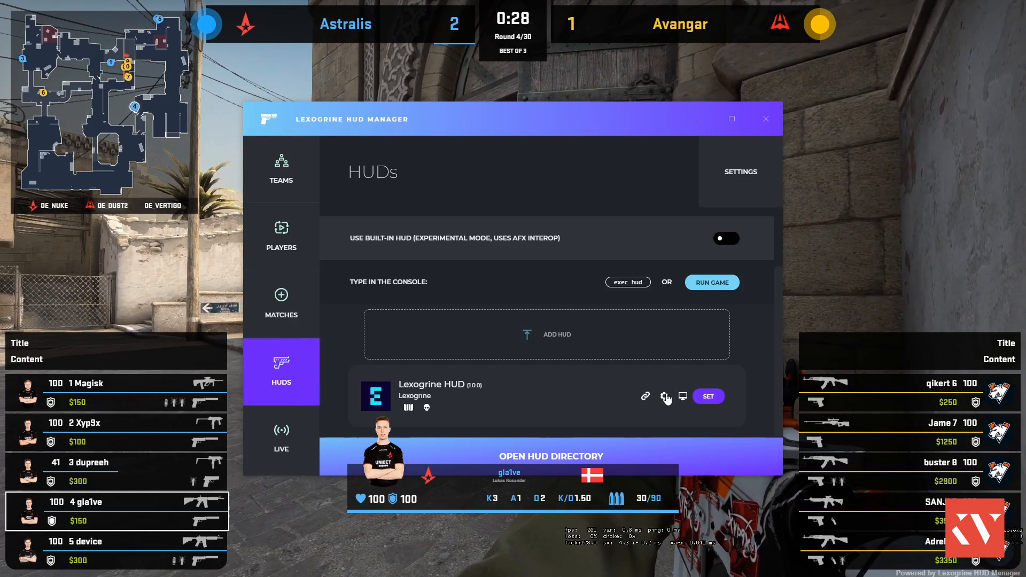
# In Lexogrine HUD's Display settings, enter left box title CSGO MAJORS BERLIN and a subtitle.
pyautogui.click(683, 395)
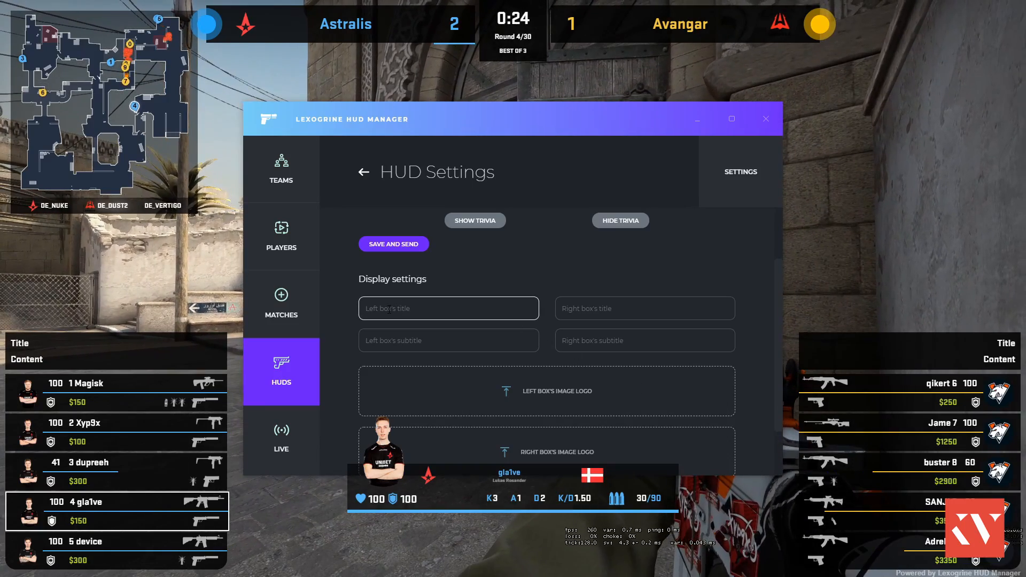
pyautogui.write('cs')
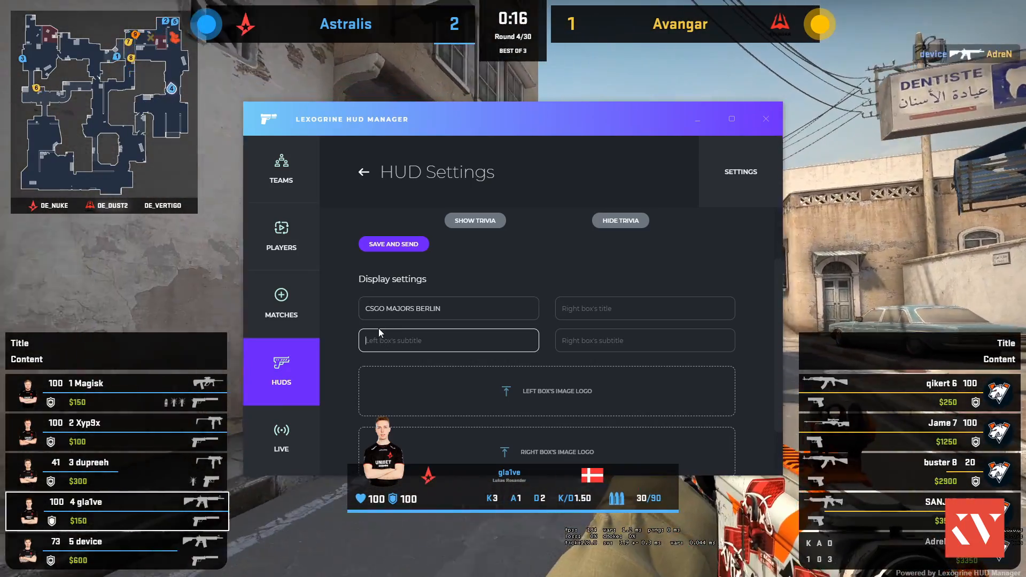
pyautogui.write('HAPPY')
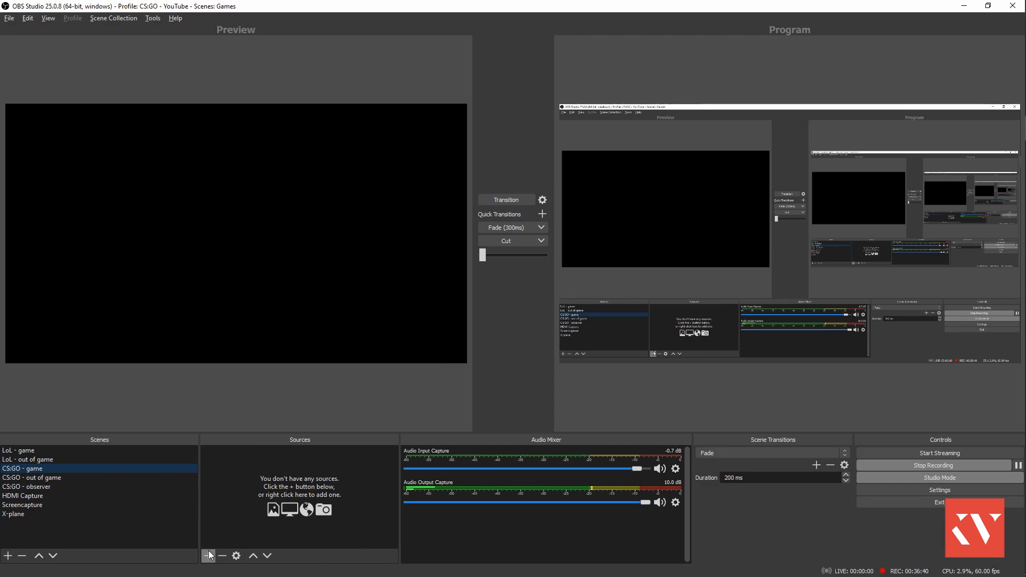
# Add a Game Capture source named CSGO GAME to the CS:GO game scene.
pyautogui.click(208, 556)
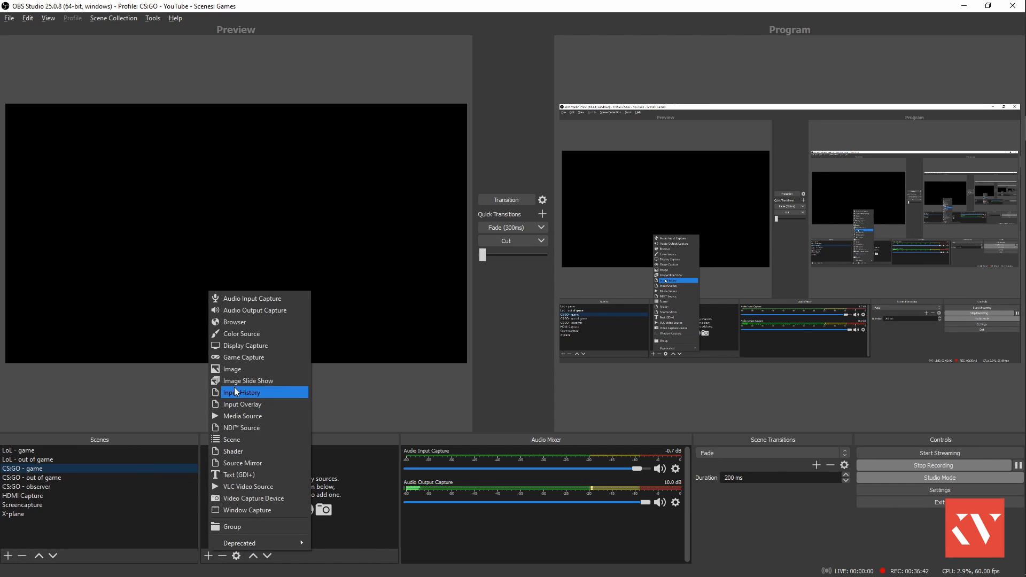
pyautogui.click(244, 357)
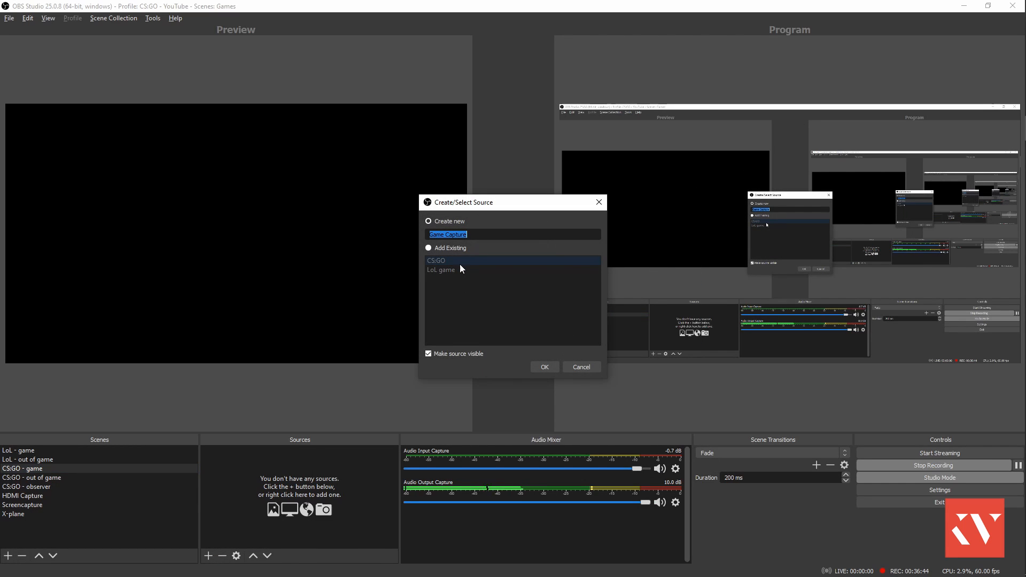
pyautogui.write('csgo')
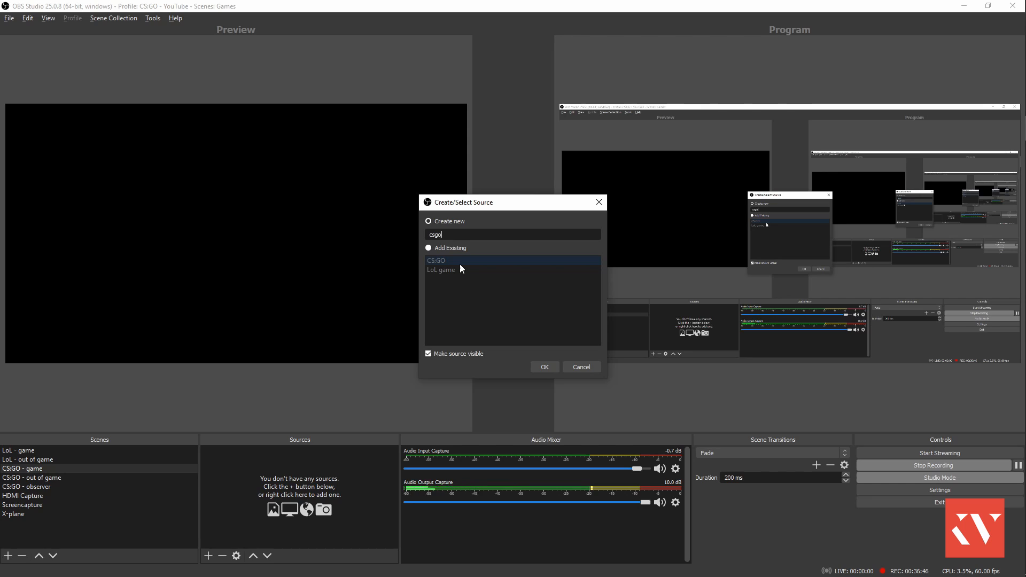
pyautogui.write('CSGO GAME')
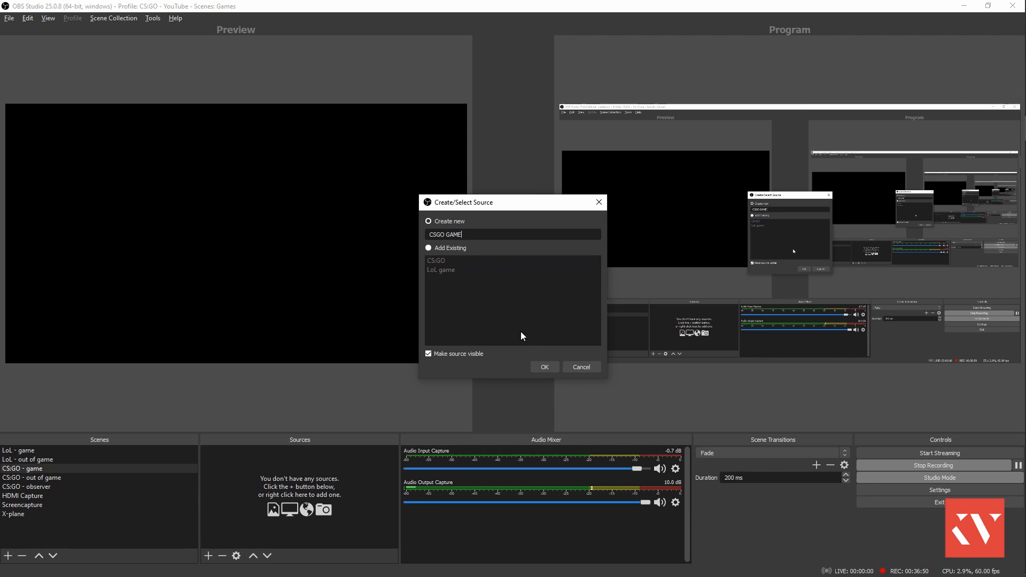
pyautogui.click(544, 366)
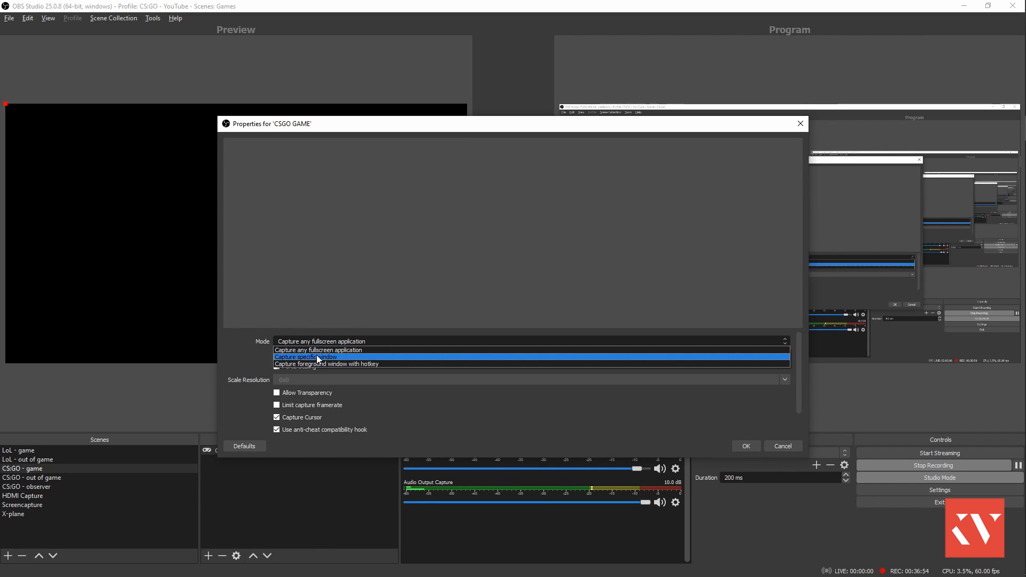
# Set the source to capture the specific Counter-Strike: Global Offensive window.
pyautogui.click(321, 357)
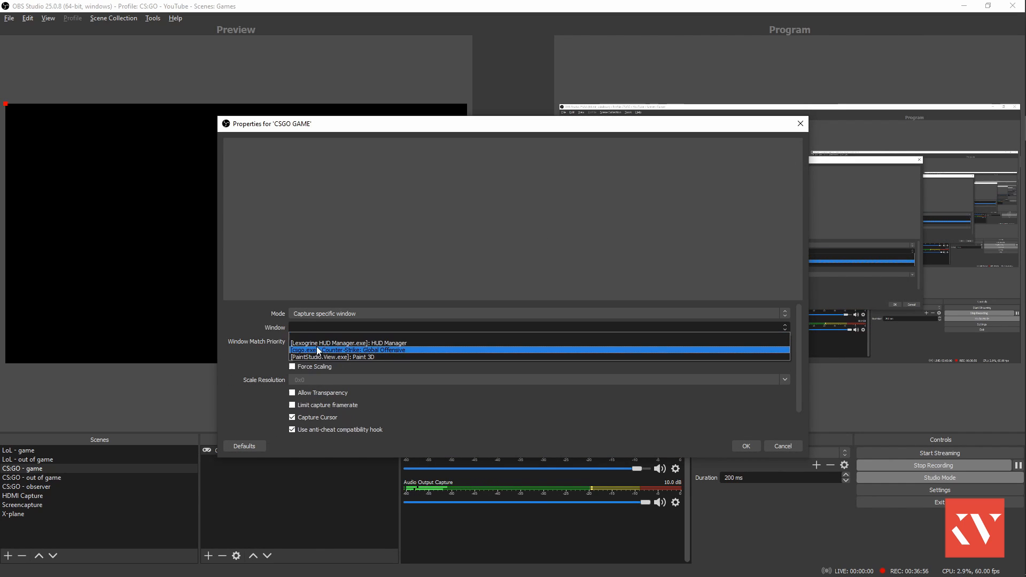
pyautogui.click(348, 350)
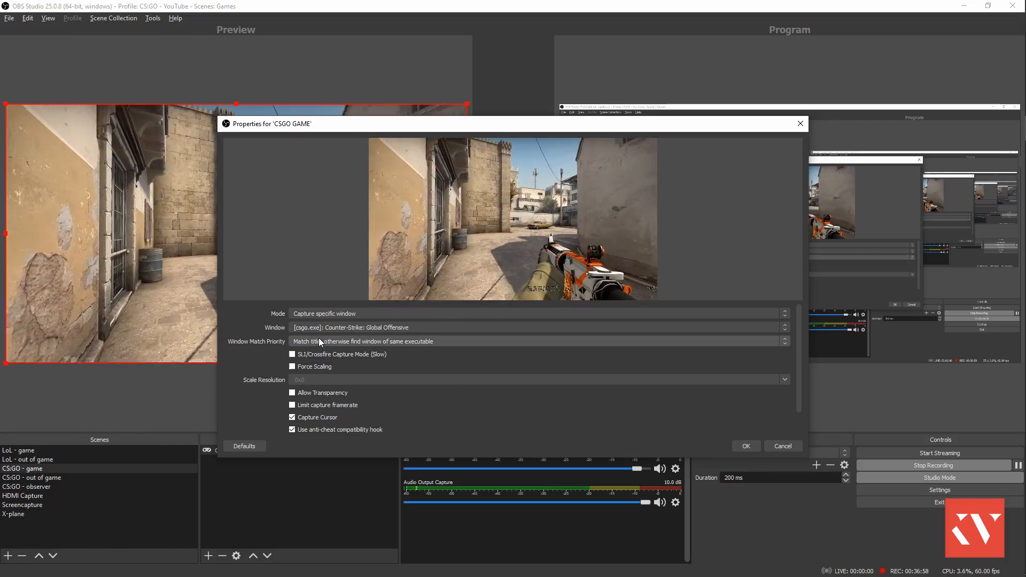